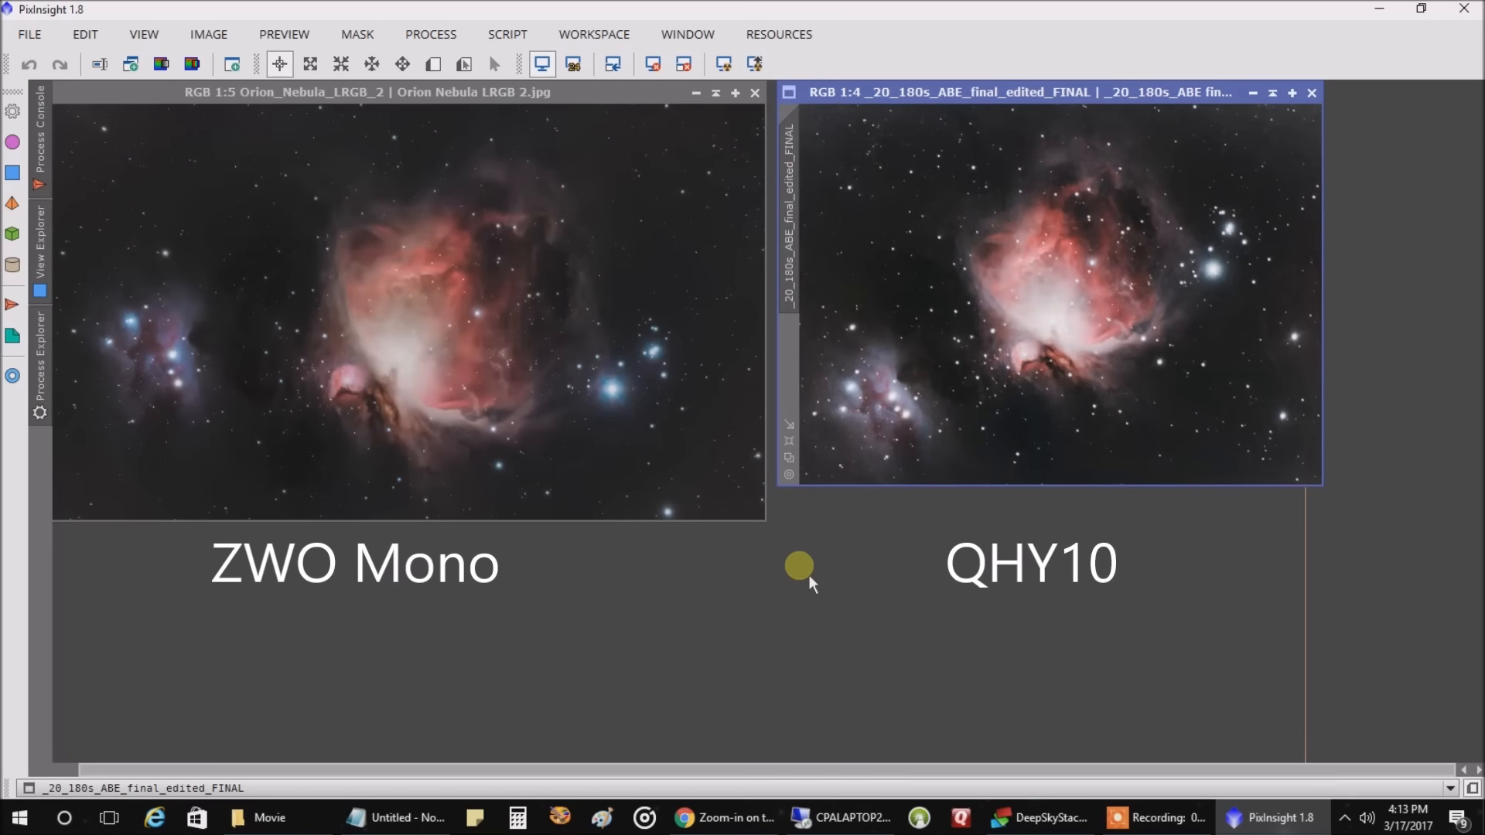
{"action": "mouse_move", "coordinate": [1032, 390]}
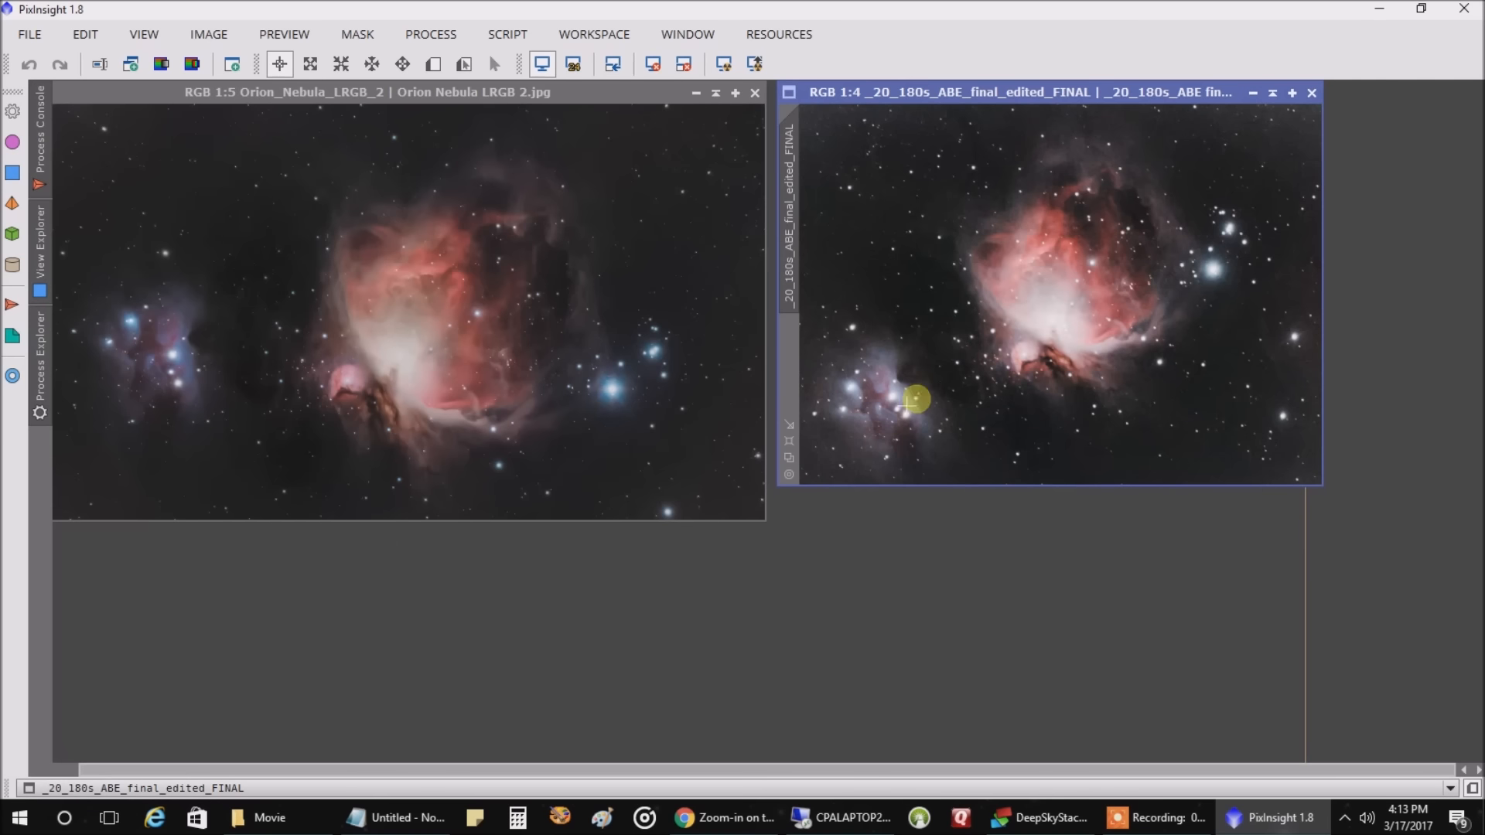
{"action": "mouse_move", "coordinate": [560, 309]}
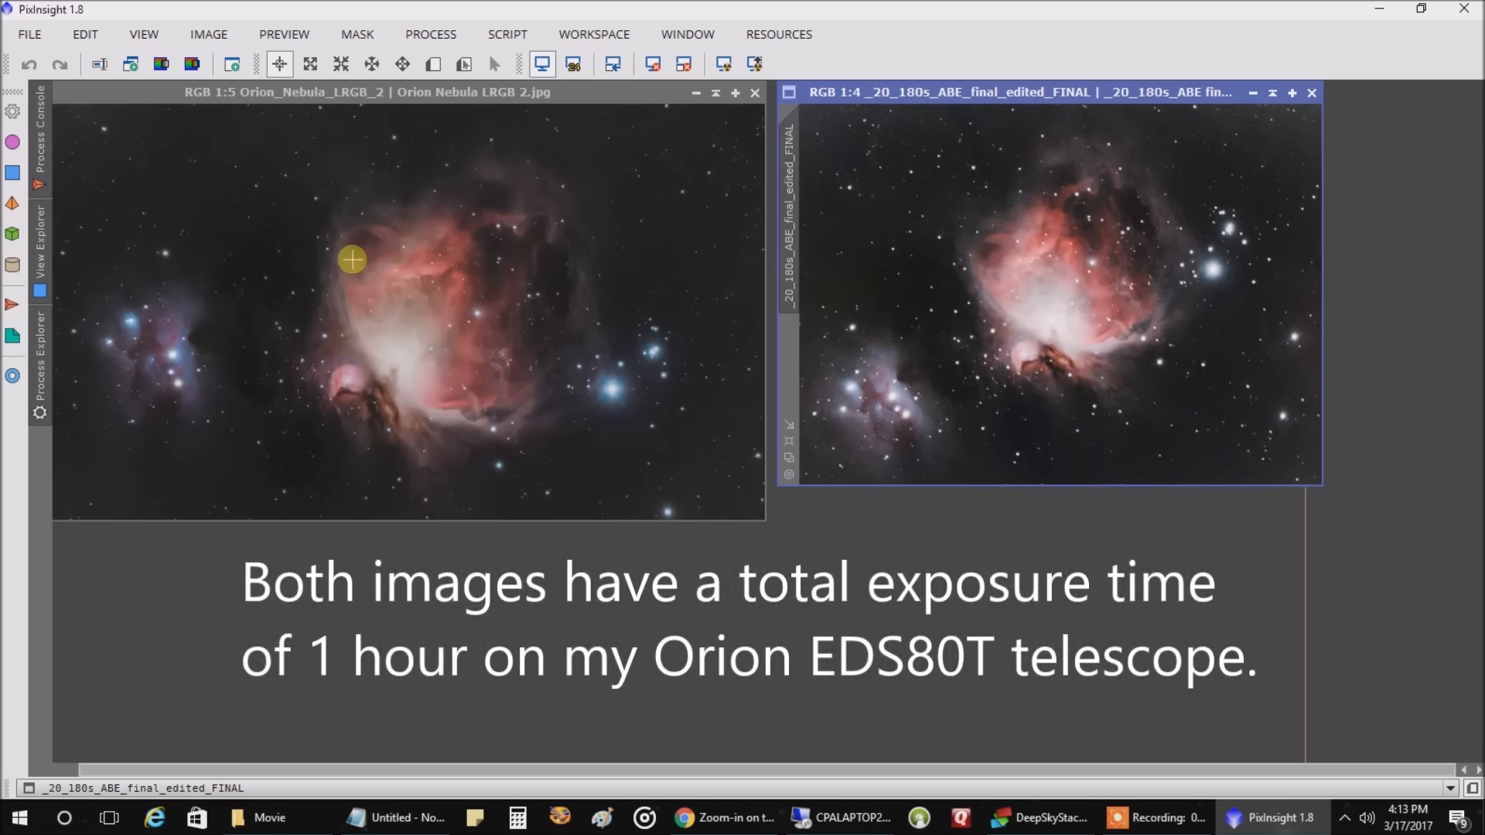
{"action": "mouse_move", "coordinate": [186, 227]}
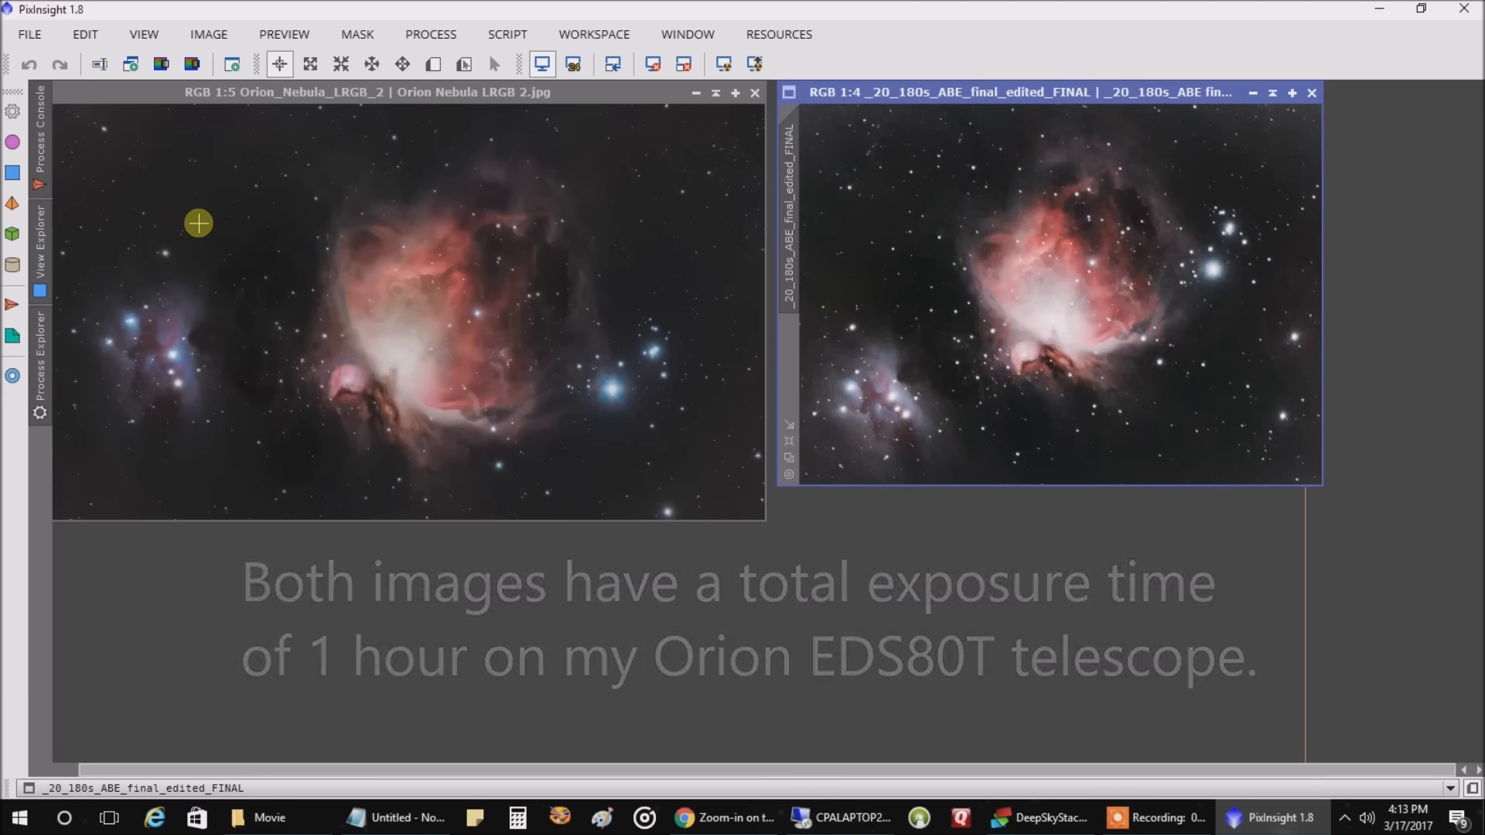
{"action": "mouse_move", "coordinate": [980, 311]}
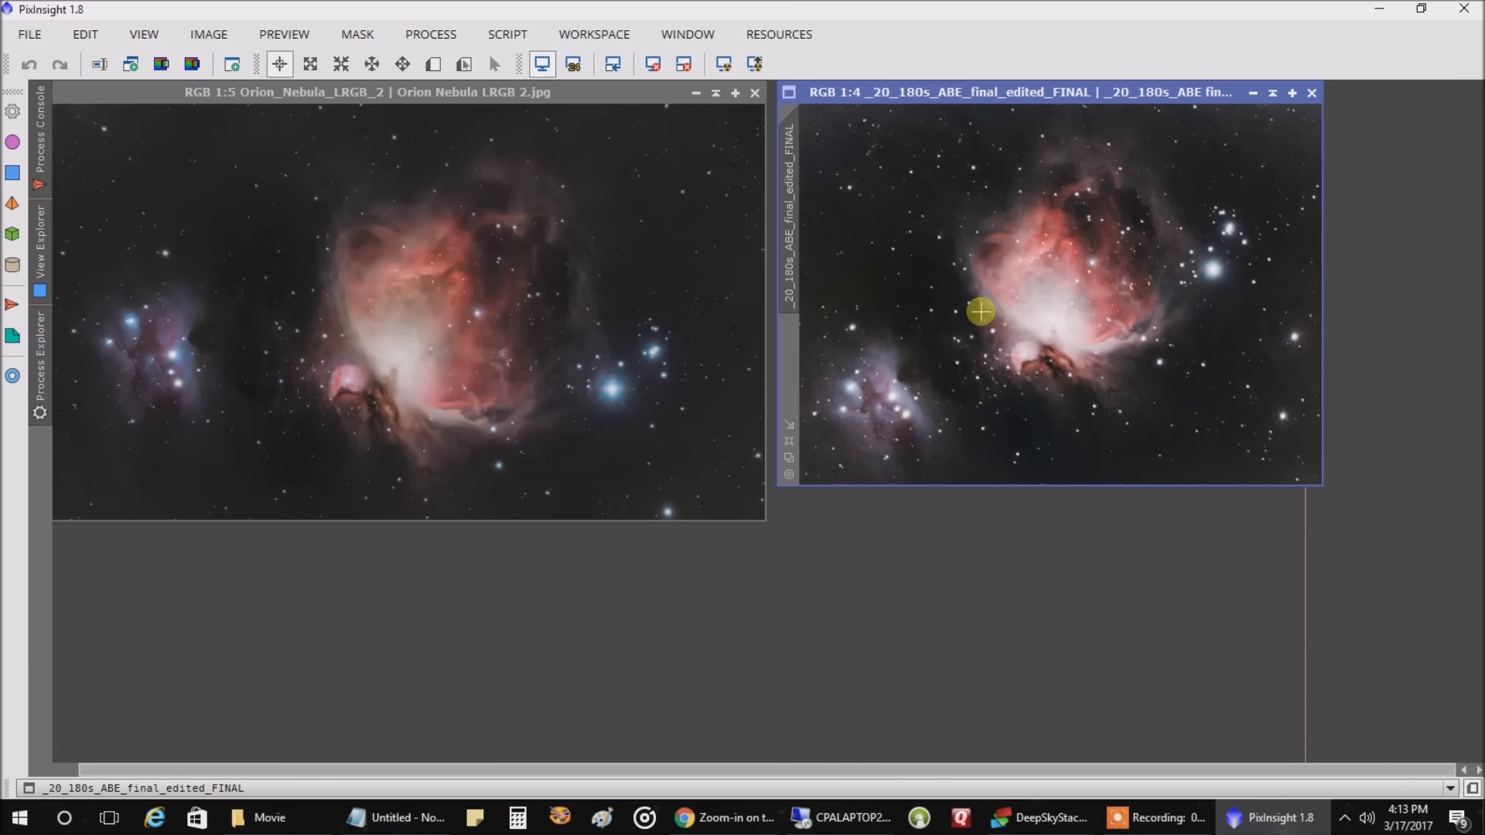
{"action": "mouse_move", "coordinate": [983, 338]}
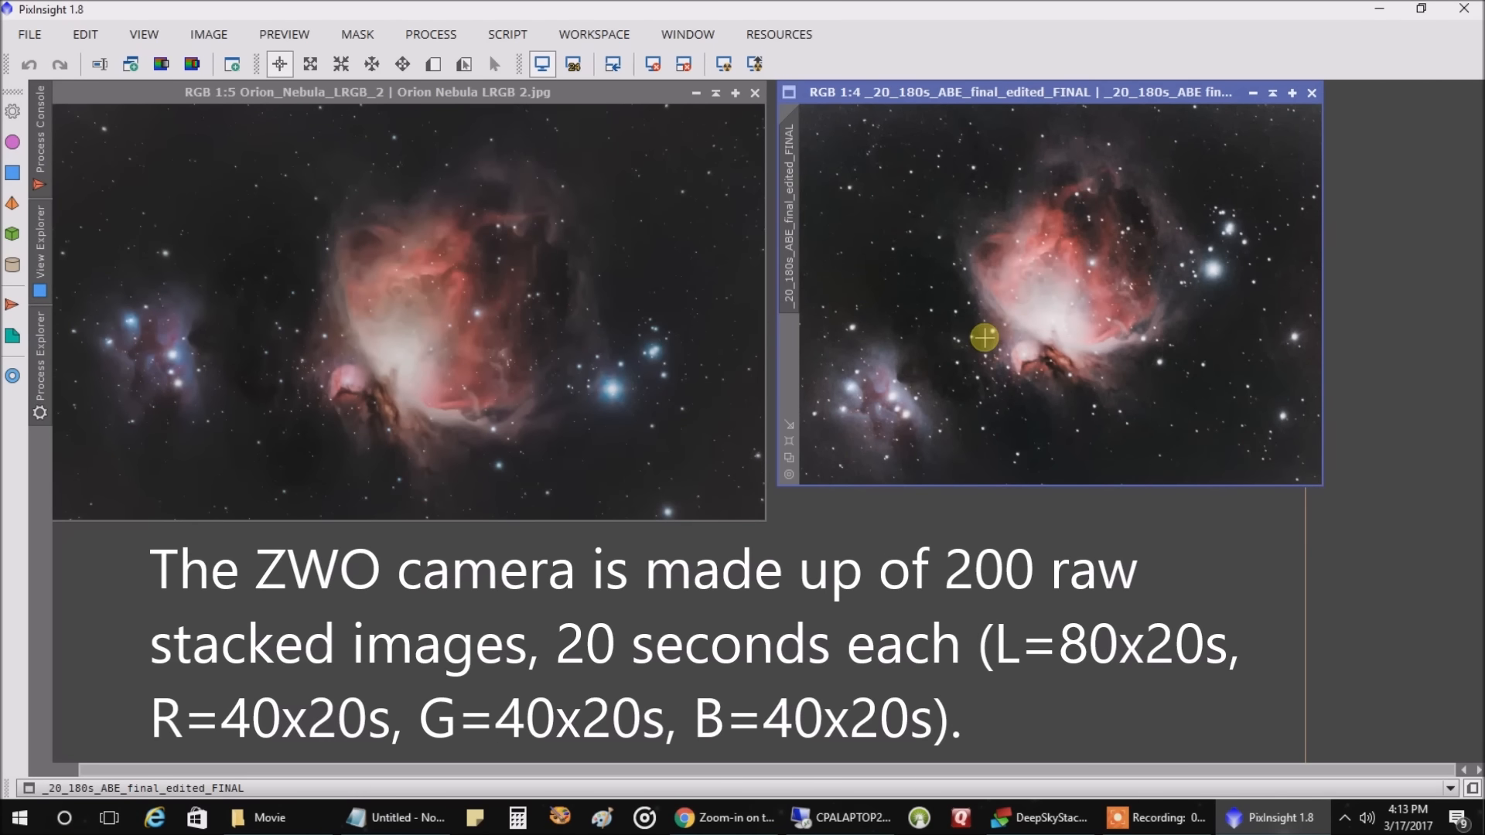
{"action": "mouse_move", "coordinate": [1115, 331]}
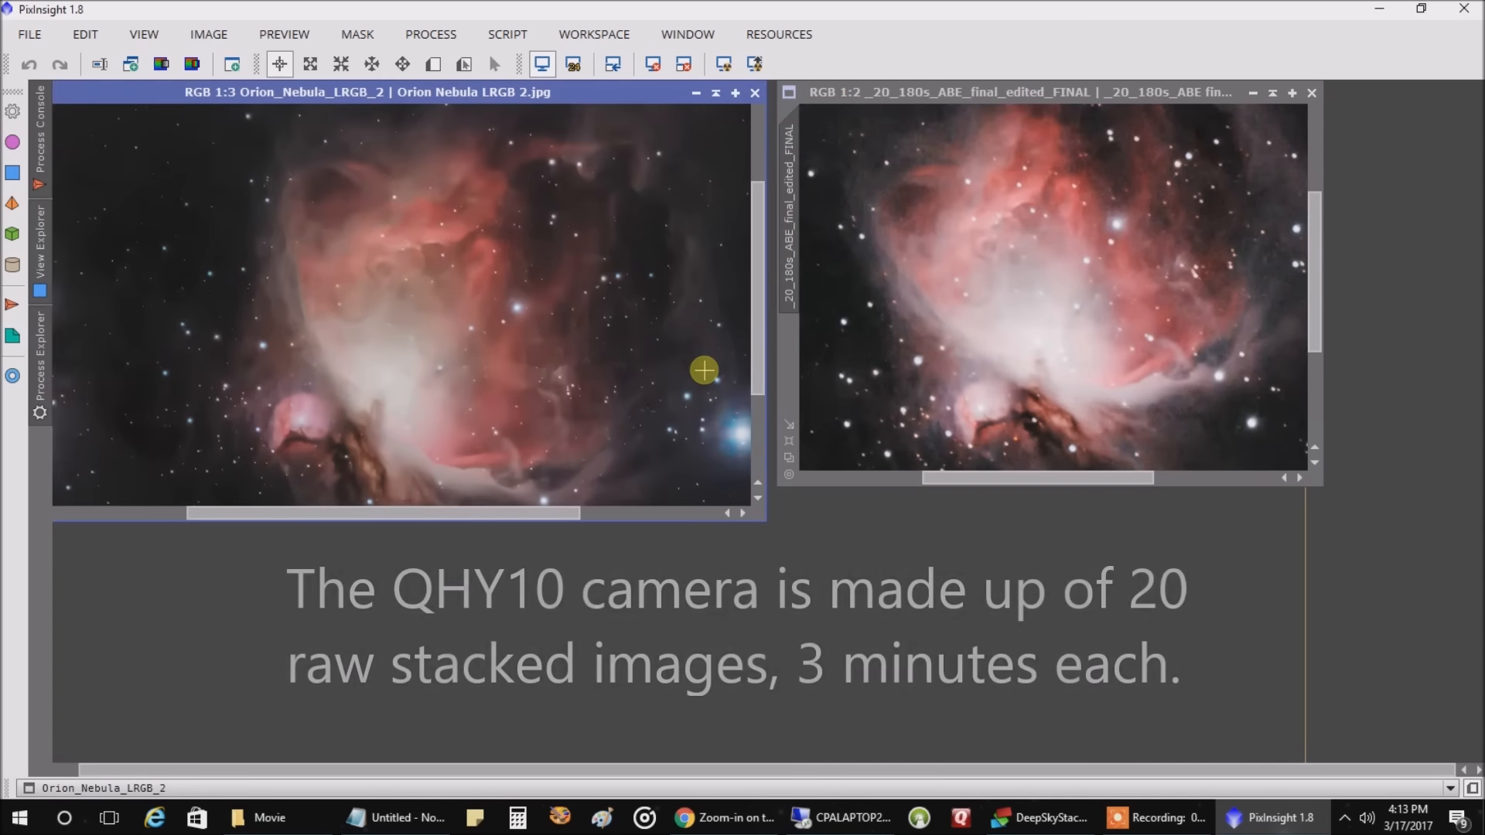
- Zoom out so both full Orion Nebula frames are visible side by side
{"action": "scroll", "scroll_direction": "down", "scroll_amount": 3}
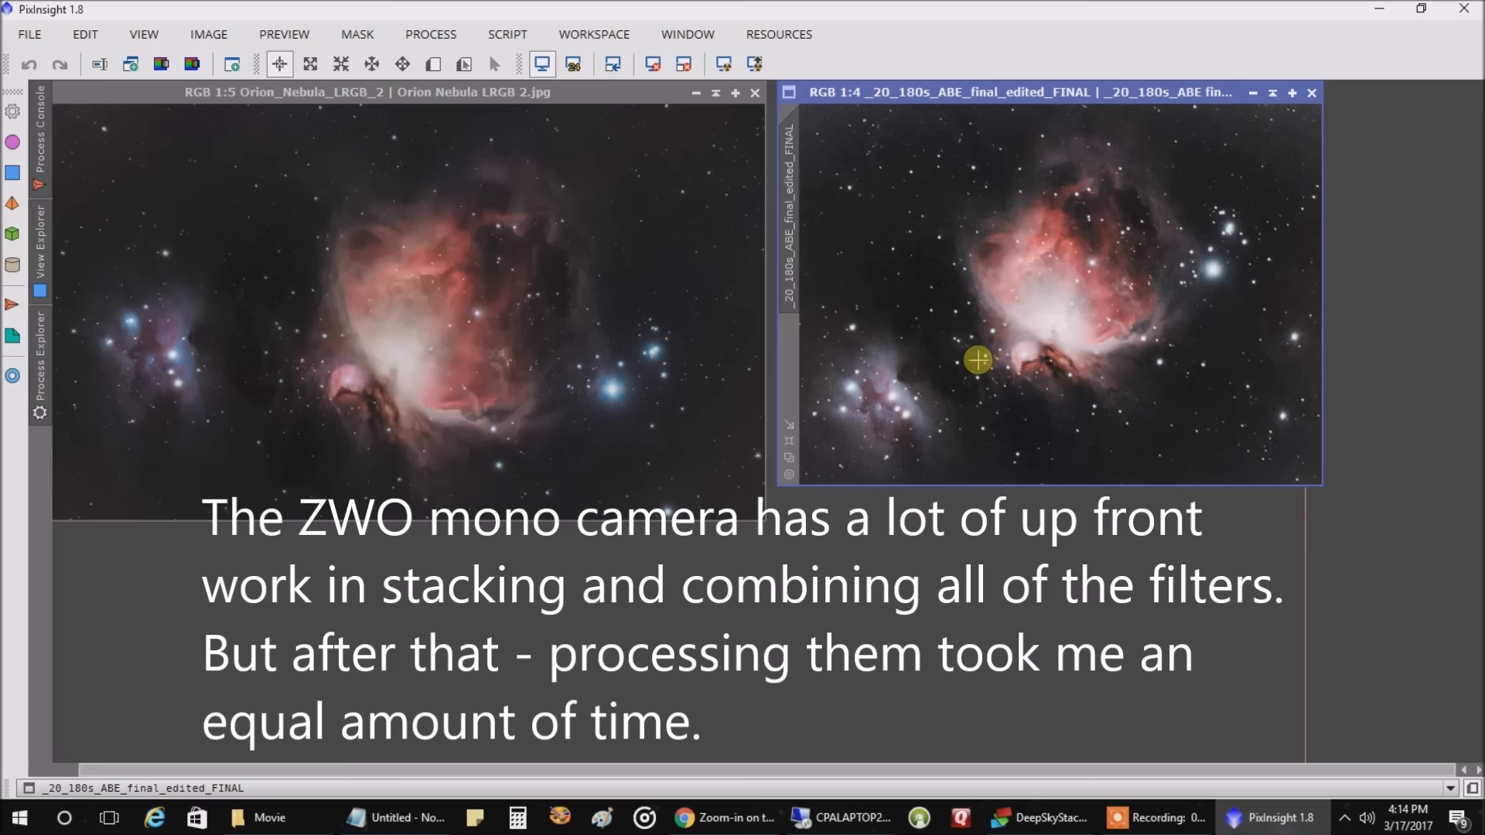
{"action": "mouse_move", "coordinate": [1132, 305]}
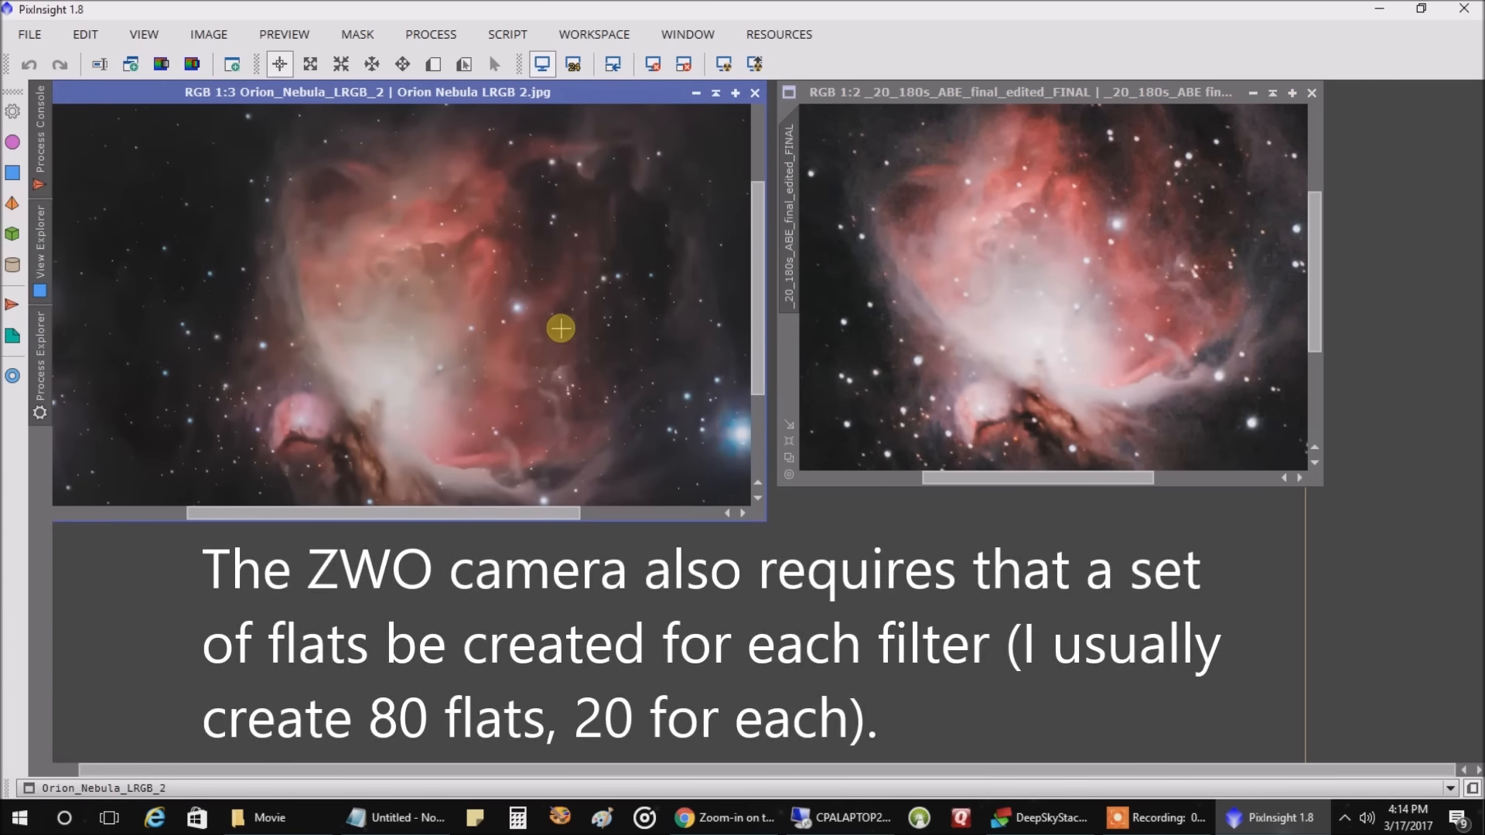
{"action": "mouse_move", "coordinate": [579, 340]}
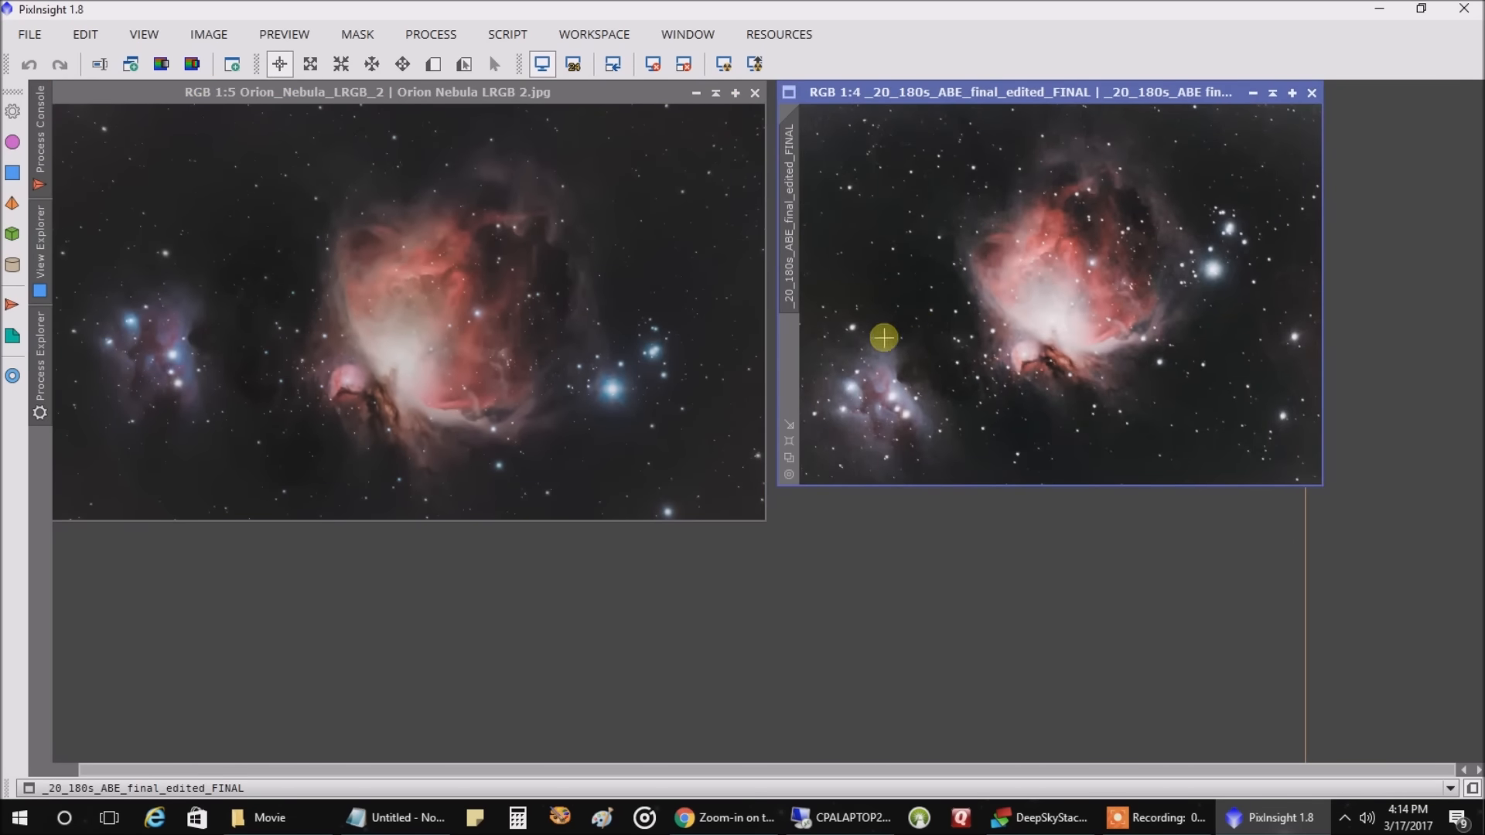
{"action": "mouse_move", "coordinate": [872, 354]}
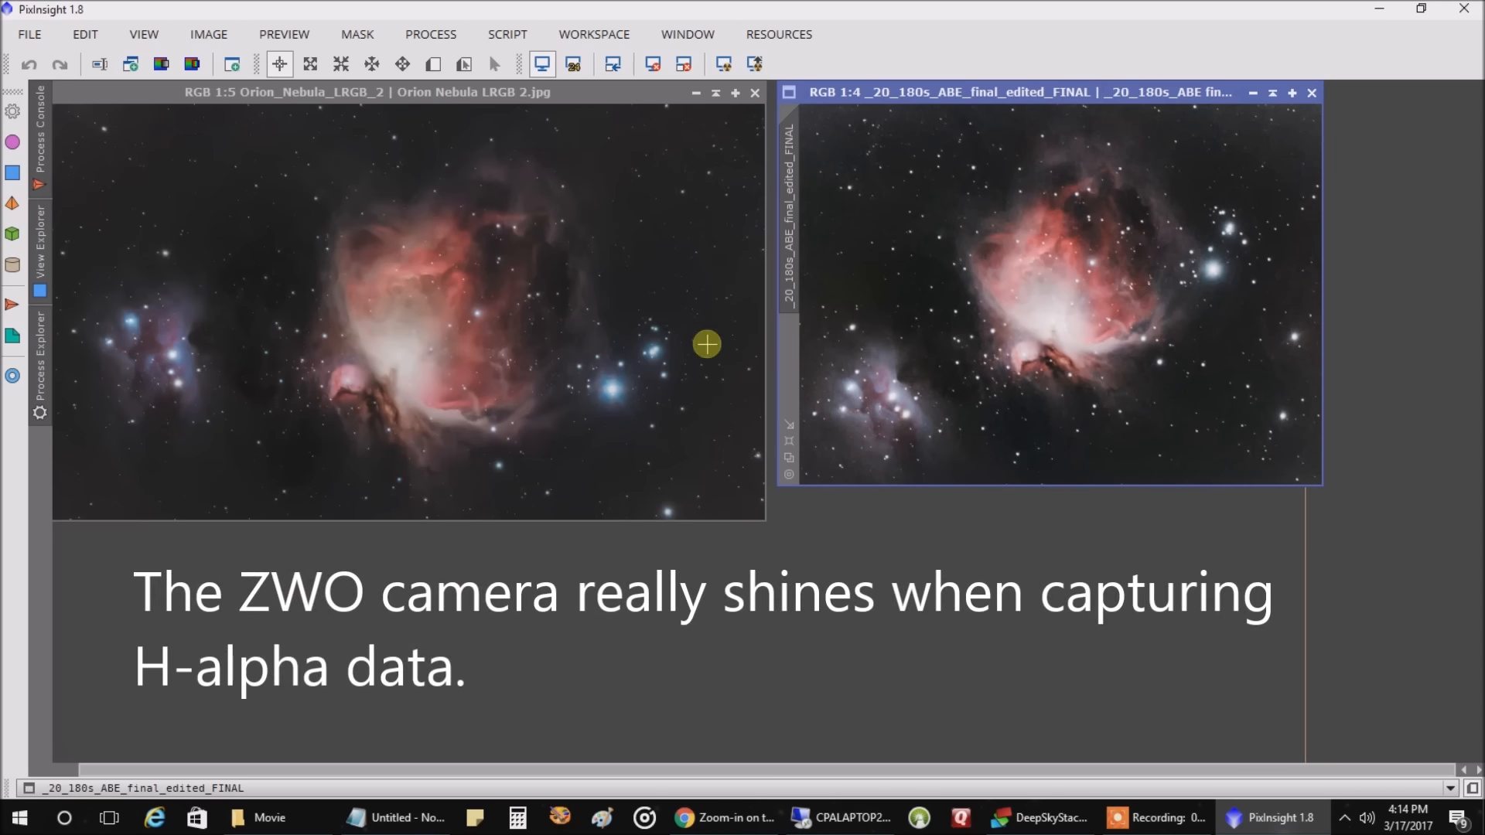
{"action": "mouse_move", "coordinate": [296, 215]}
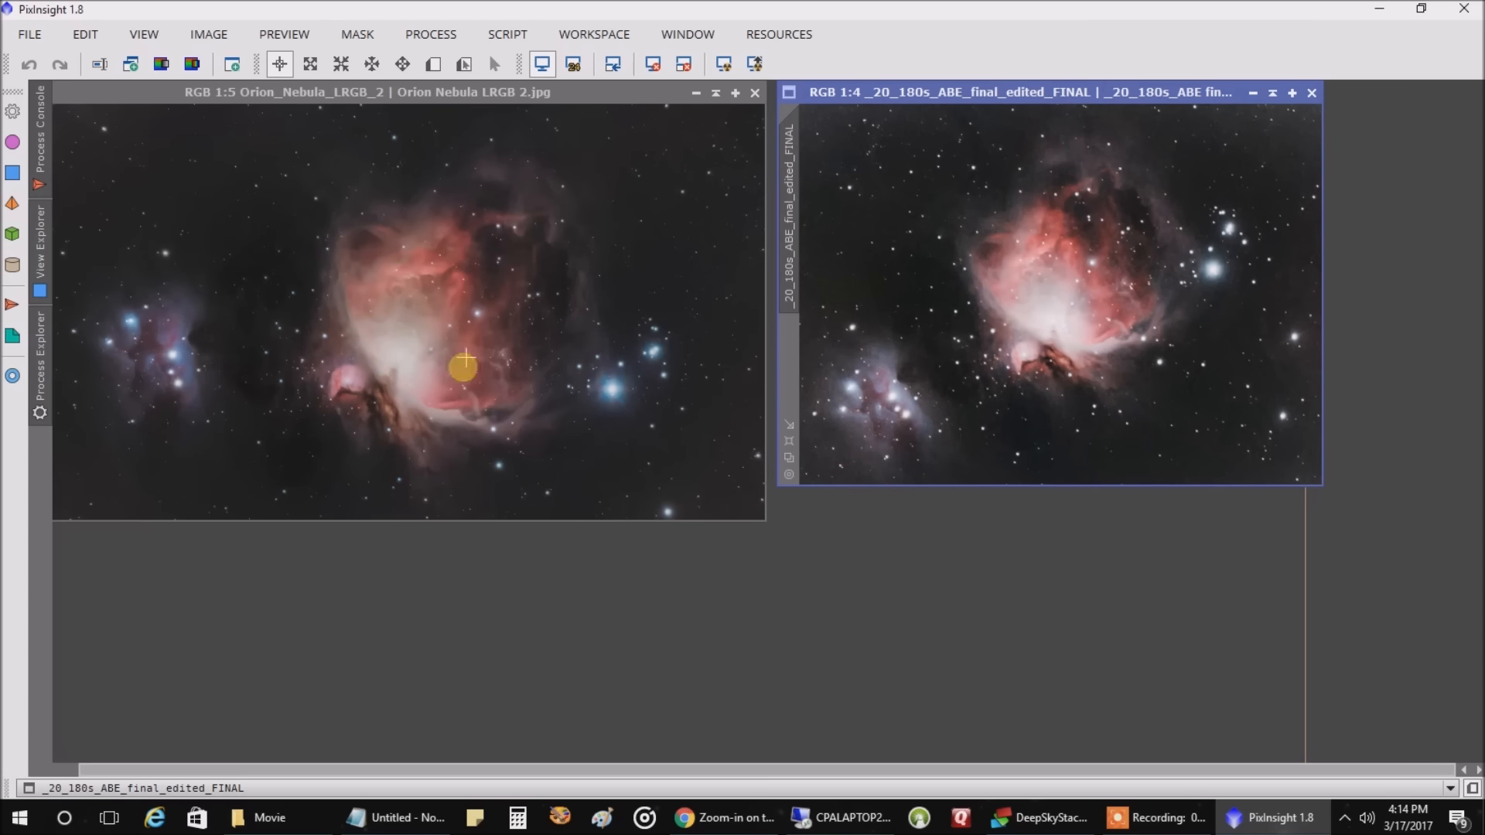
{"action": "mouse_move", "coordinate": [954, 260]}
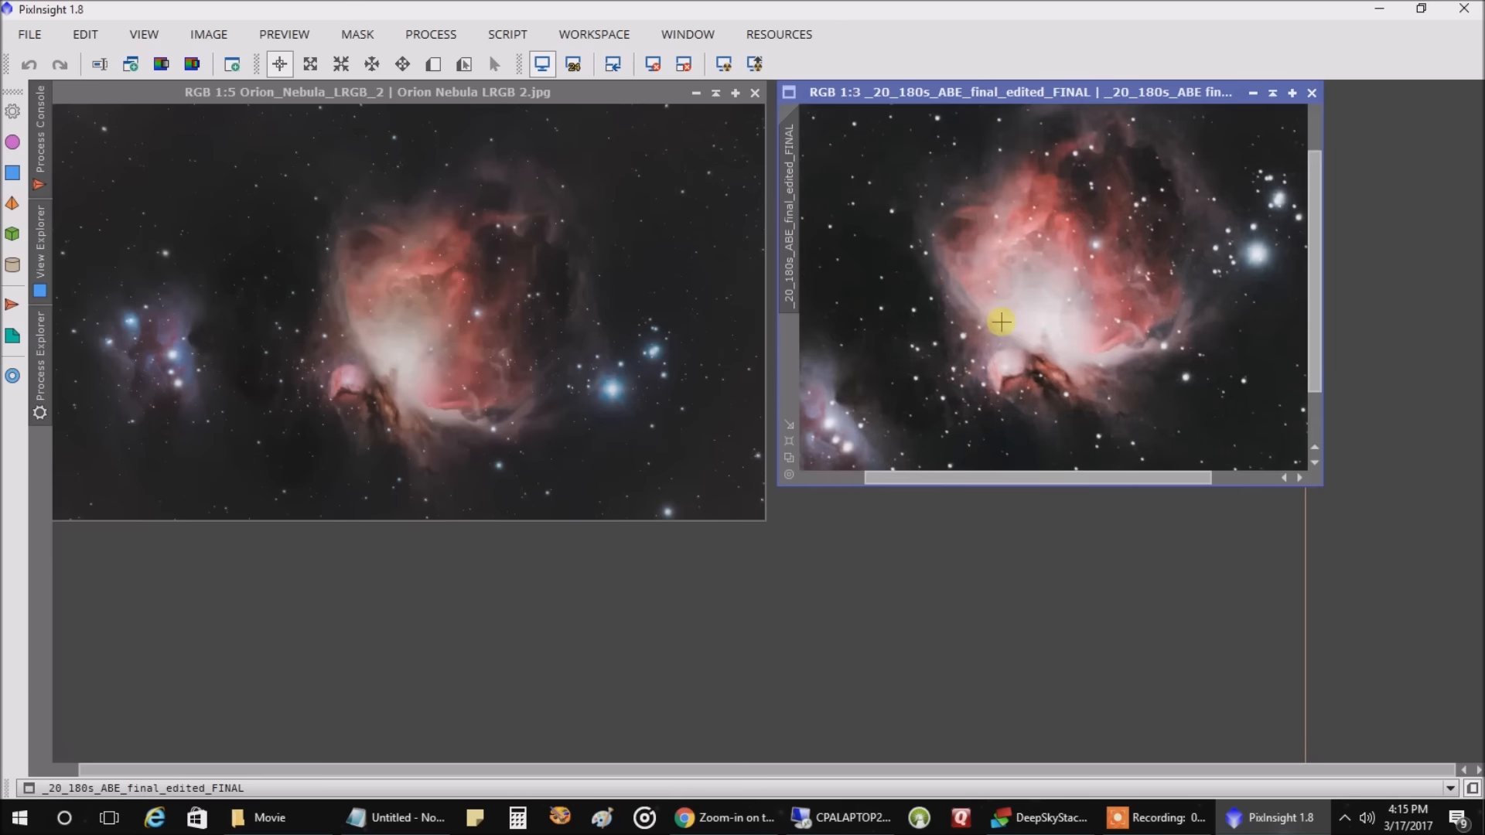
{"action": "mouse_move", "coordinate": [996, 338]}
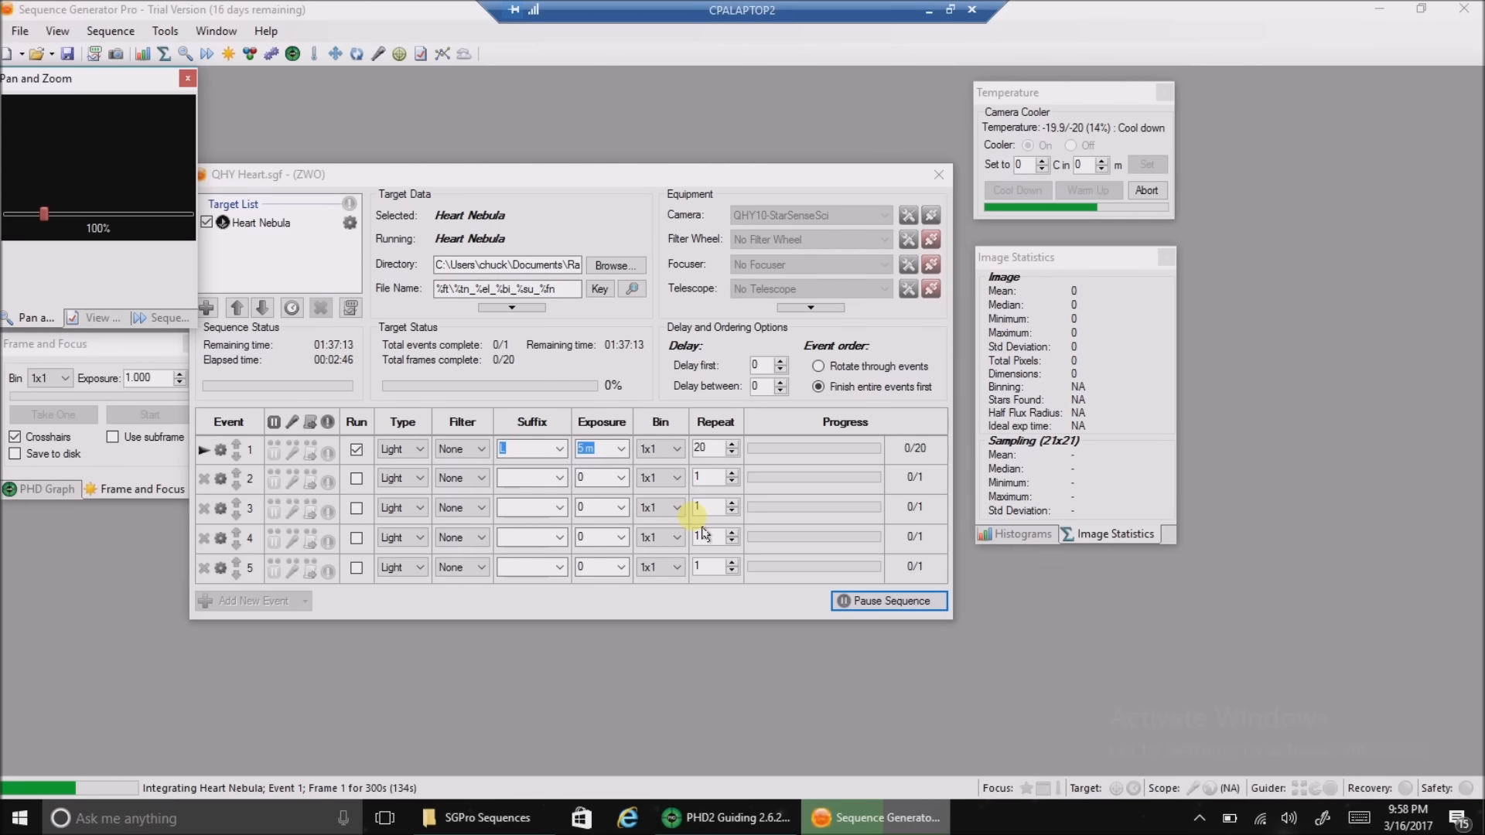
{"action": "mouse_move", "coordinate": [677, 476]}
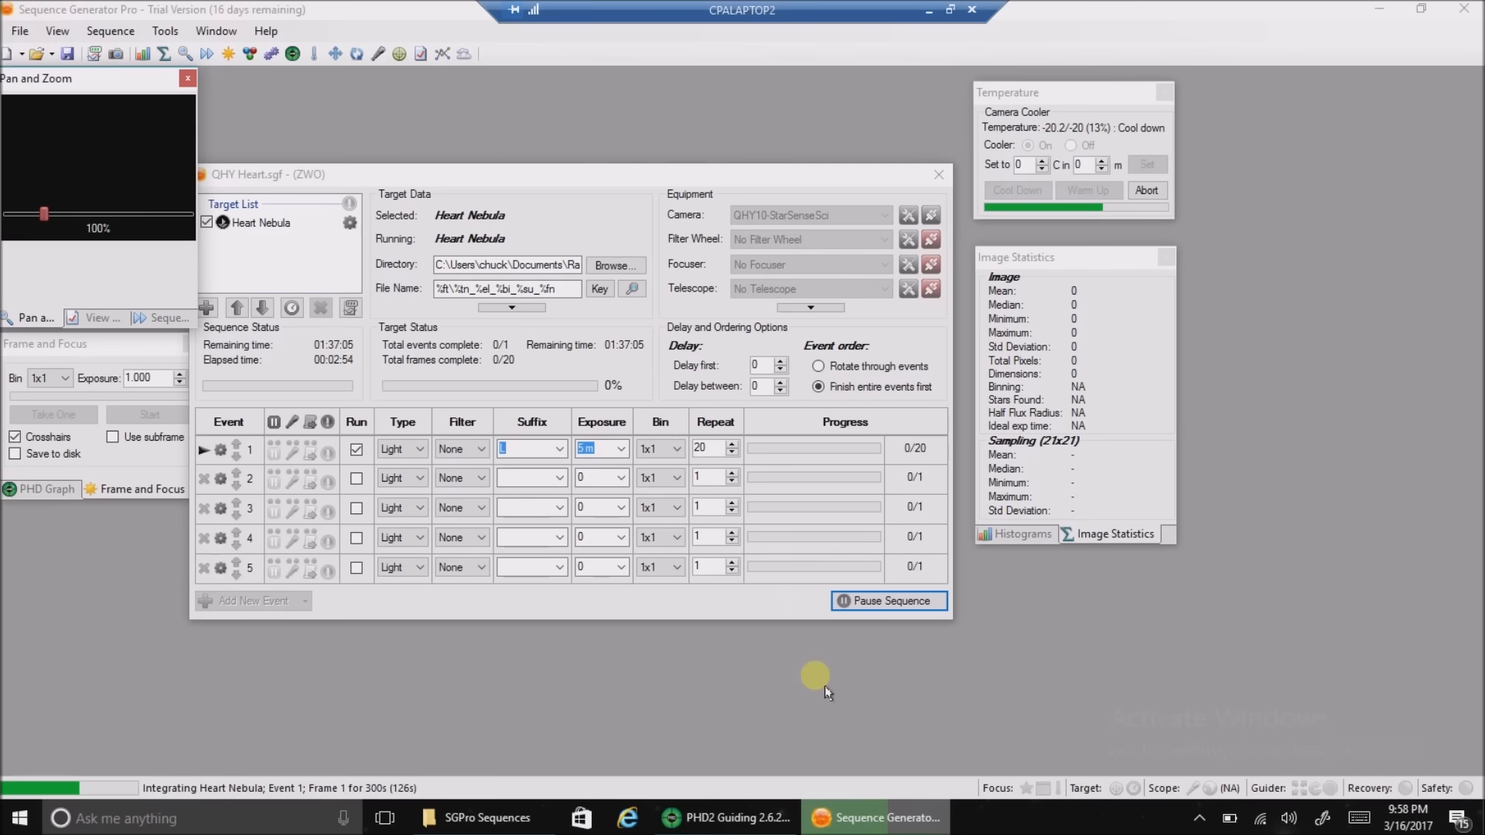
{"action": "mouse_move", "coordinate": [790, 736]}
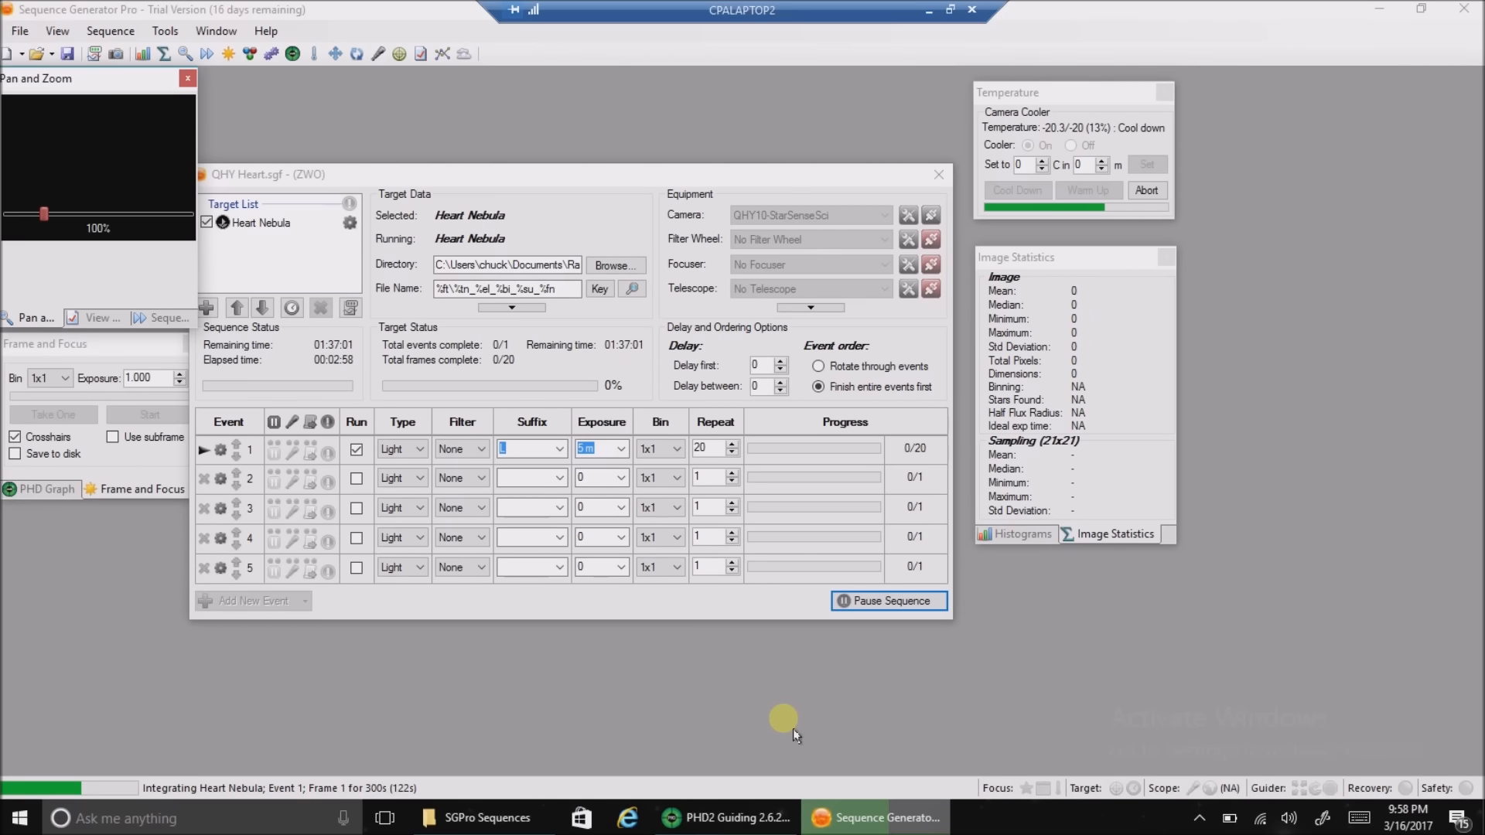
{"action": "left_click", "coordinate": [726, 818]}
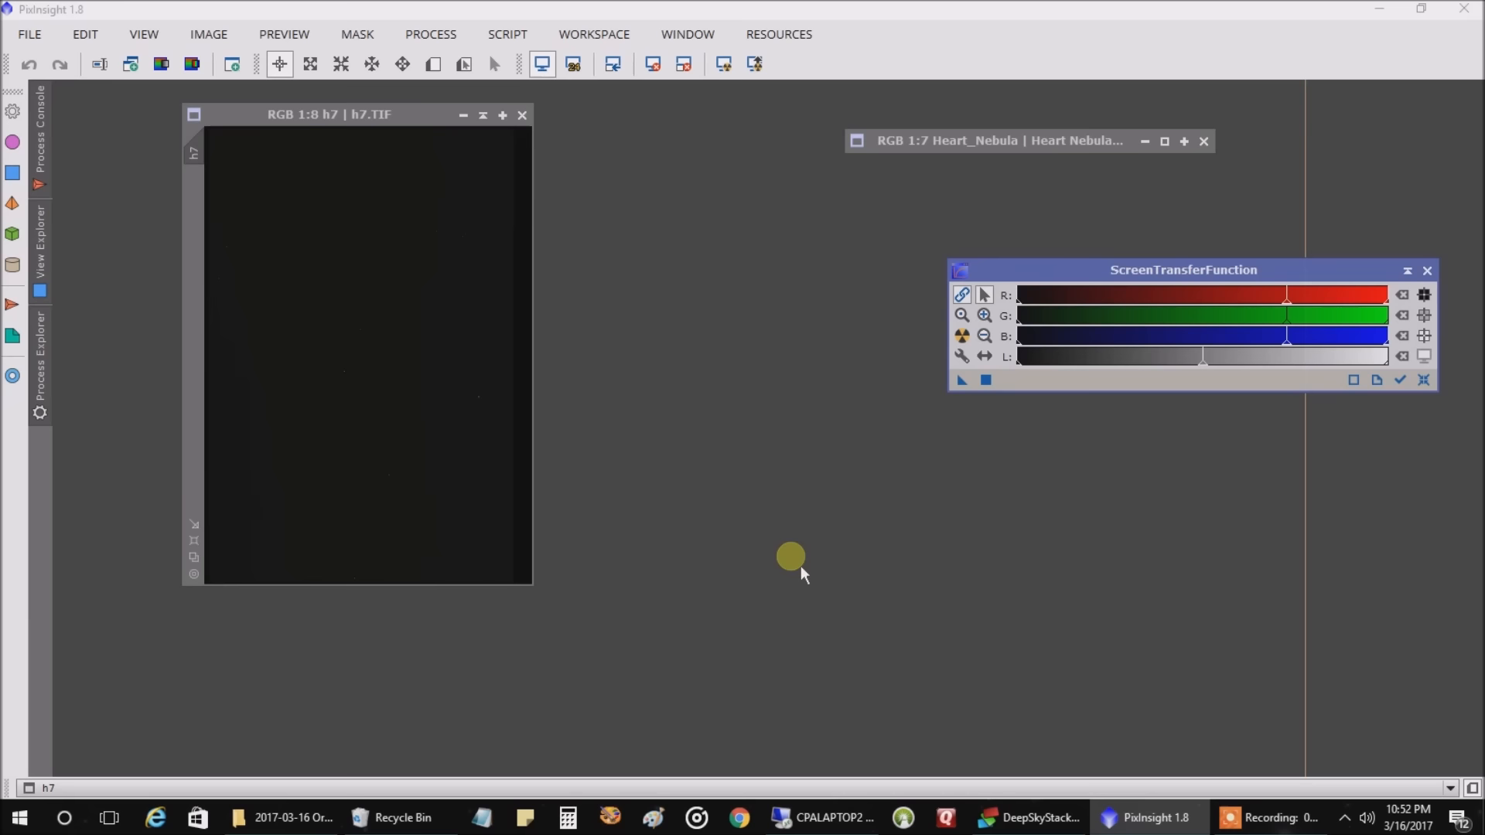
{"action": "mouse_move", "coordinate": [845, 464]}
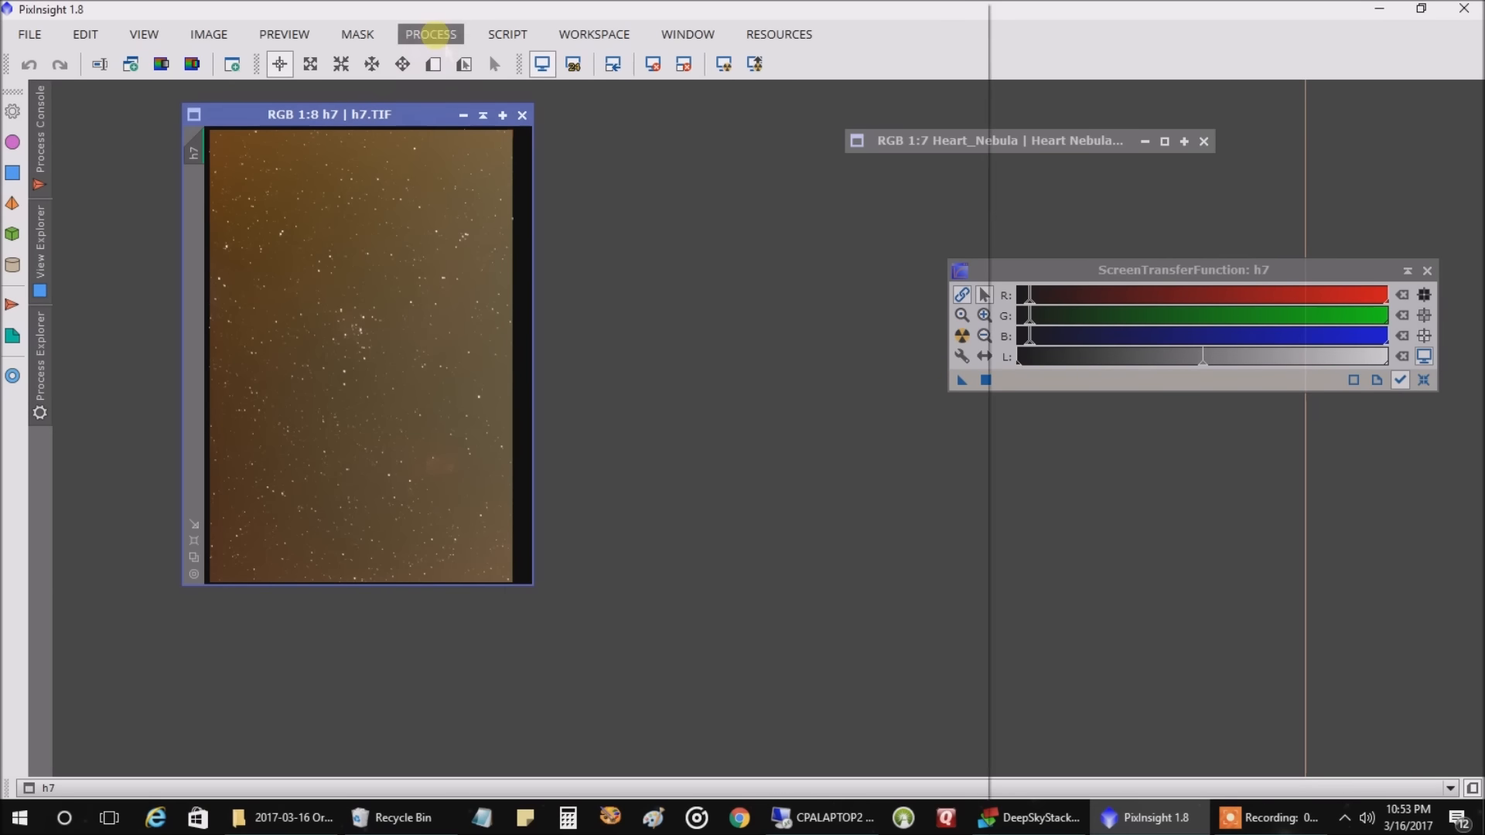
- Run AutomaticBackgroundExtractor on h7 with subtraction to create h7_ABE, then close the tool
{"action": "left_click", "coordinate": [431, 34]}
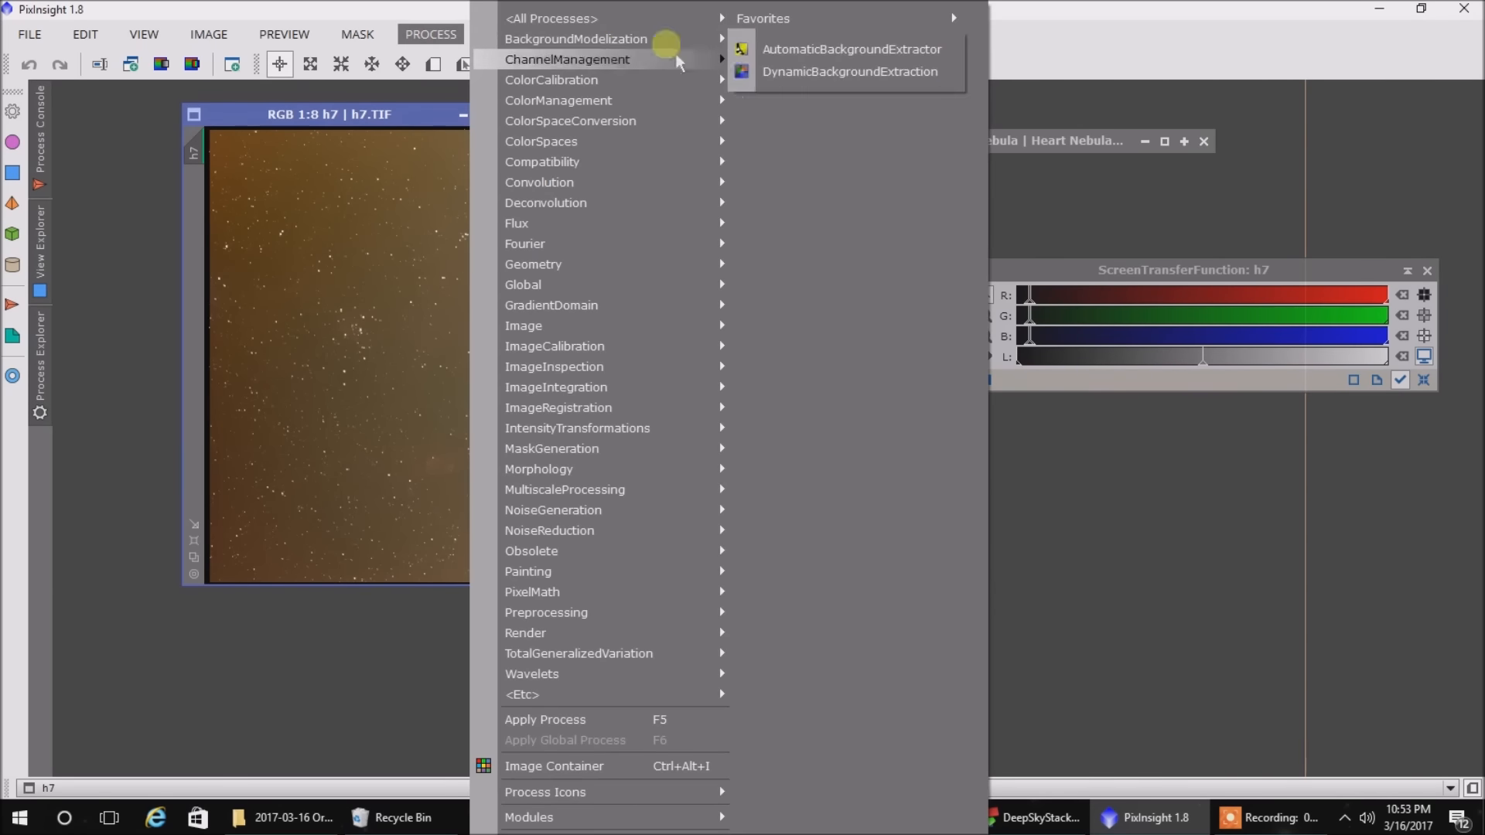
{"action": "left_click", "coordinate": [849, 48]}
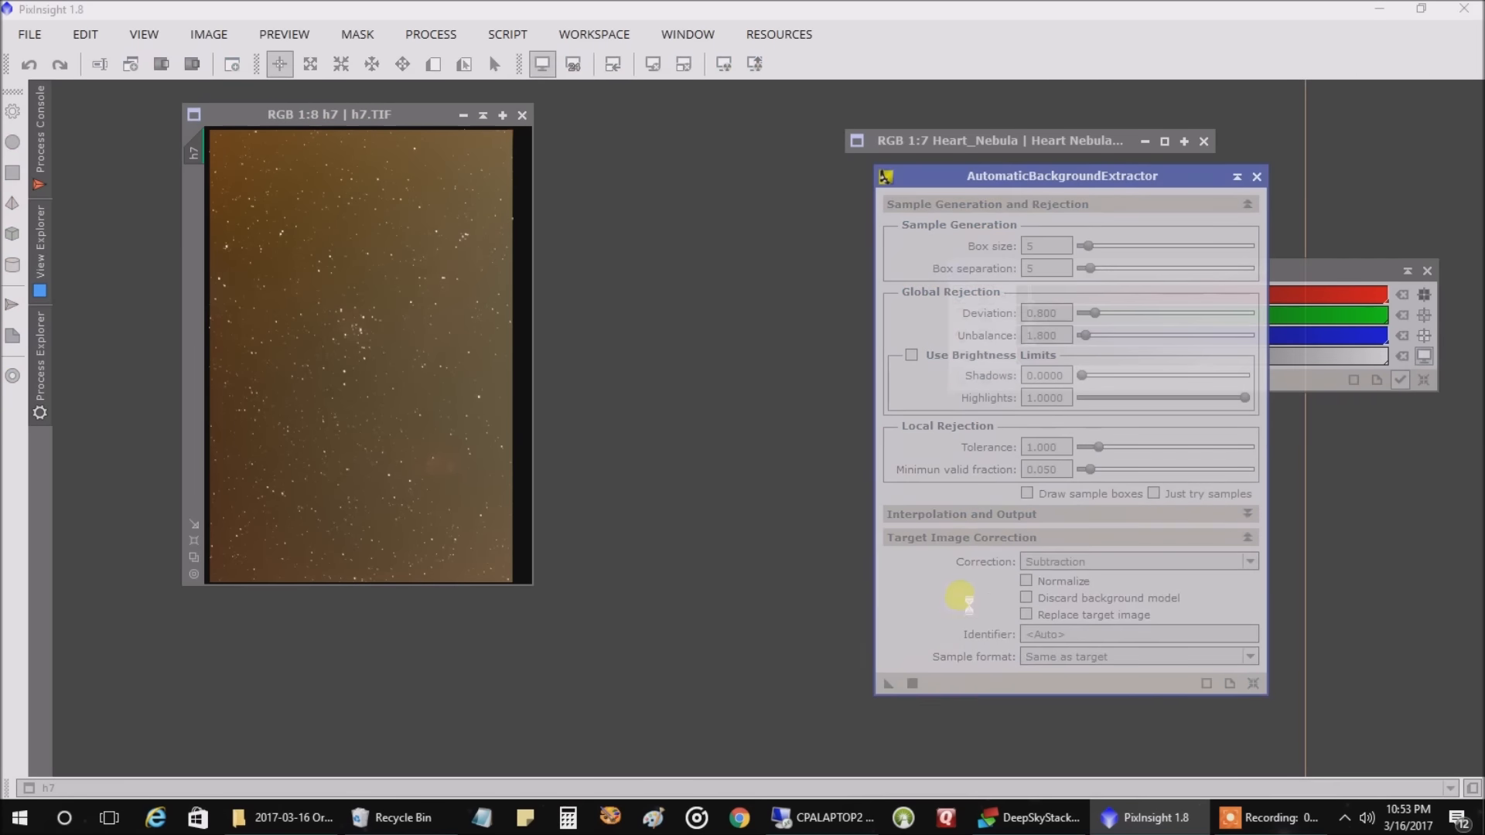
{"action": "left_click", "coordinate": [890, 684]}
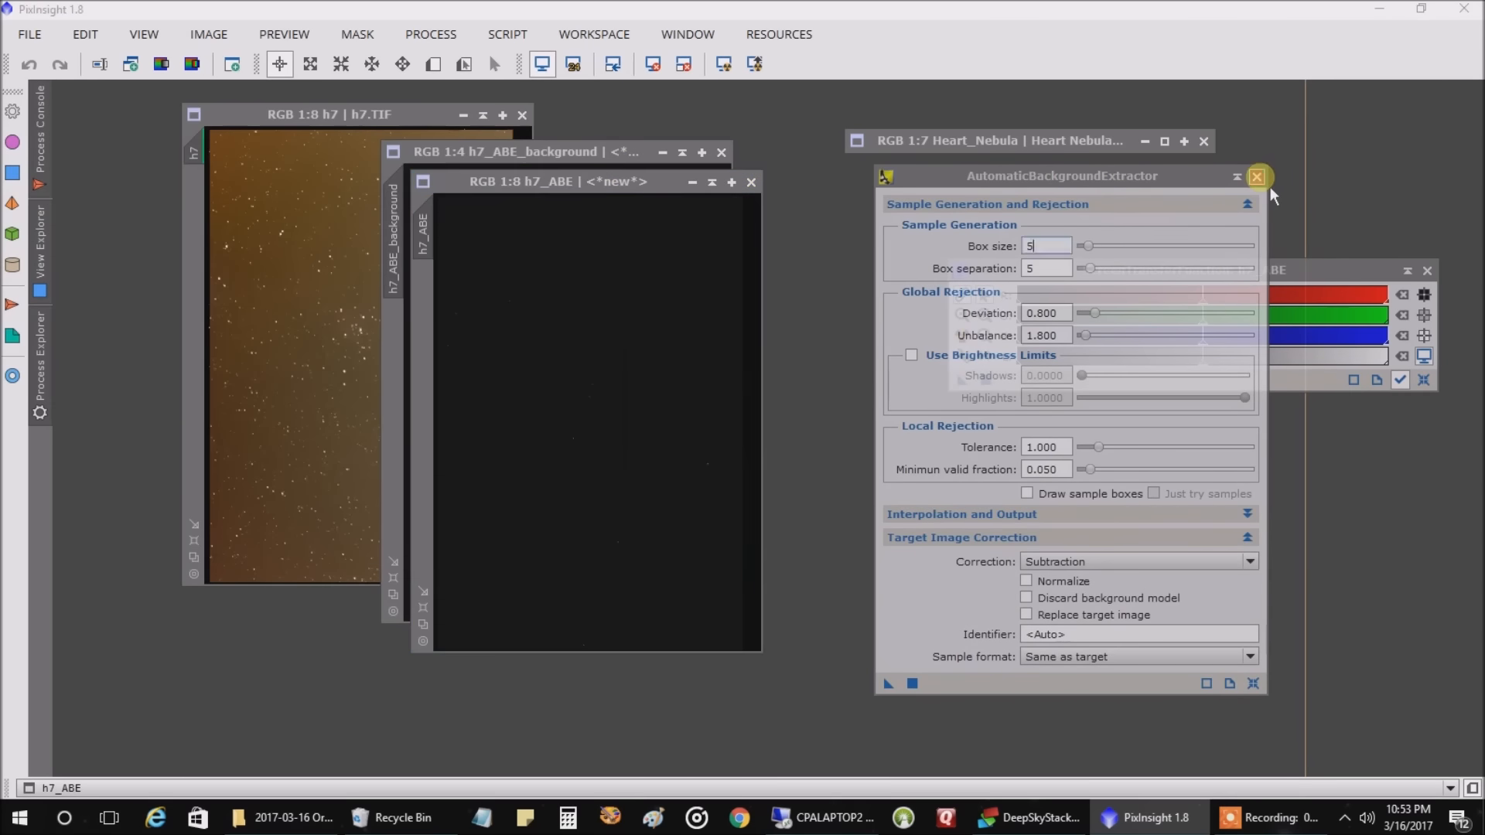
{"action": "left_click", "coordinate": [1257, 176]}
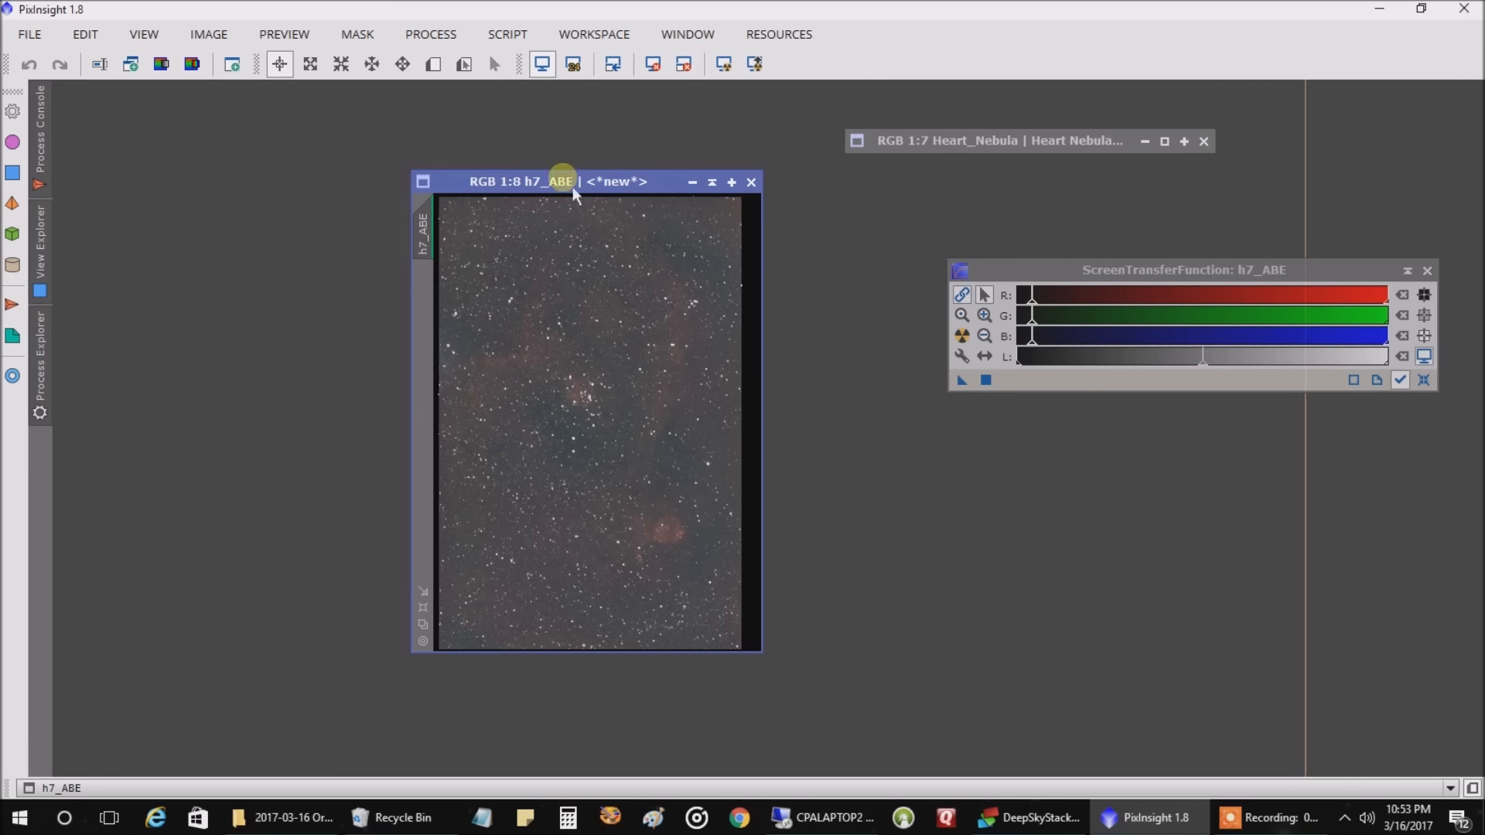
- Move h7_ABE up and left, rotate it 90° to landscape, and zoom it to fill the workspace
{"action": "left_click_drag", "start_coordinate": [566, 181], "coordinate": [388, 165]}
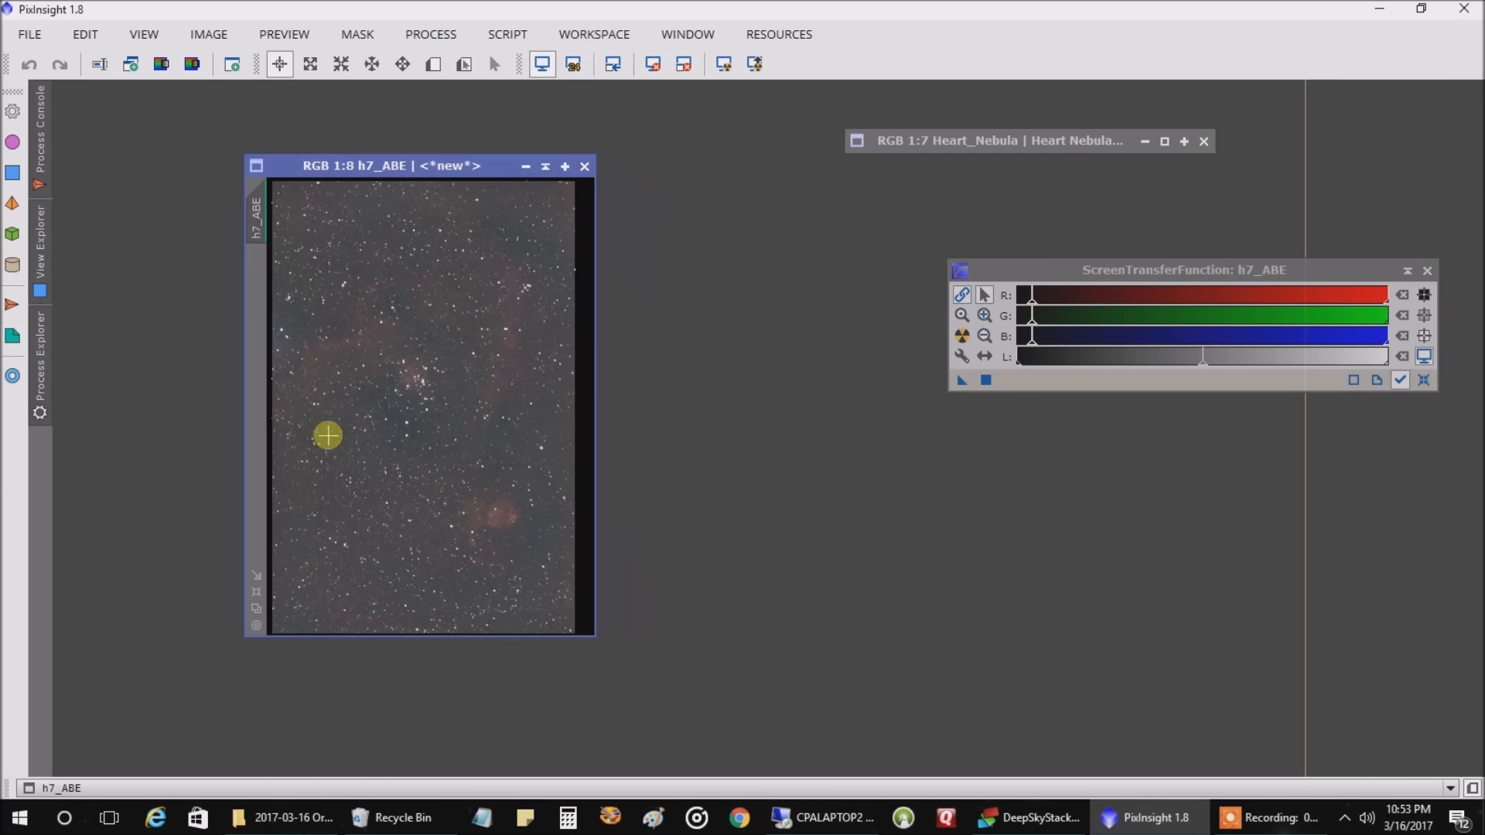
{"action": "mouse_move", "coordinate": [256, 589]}
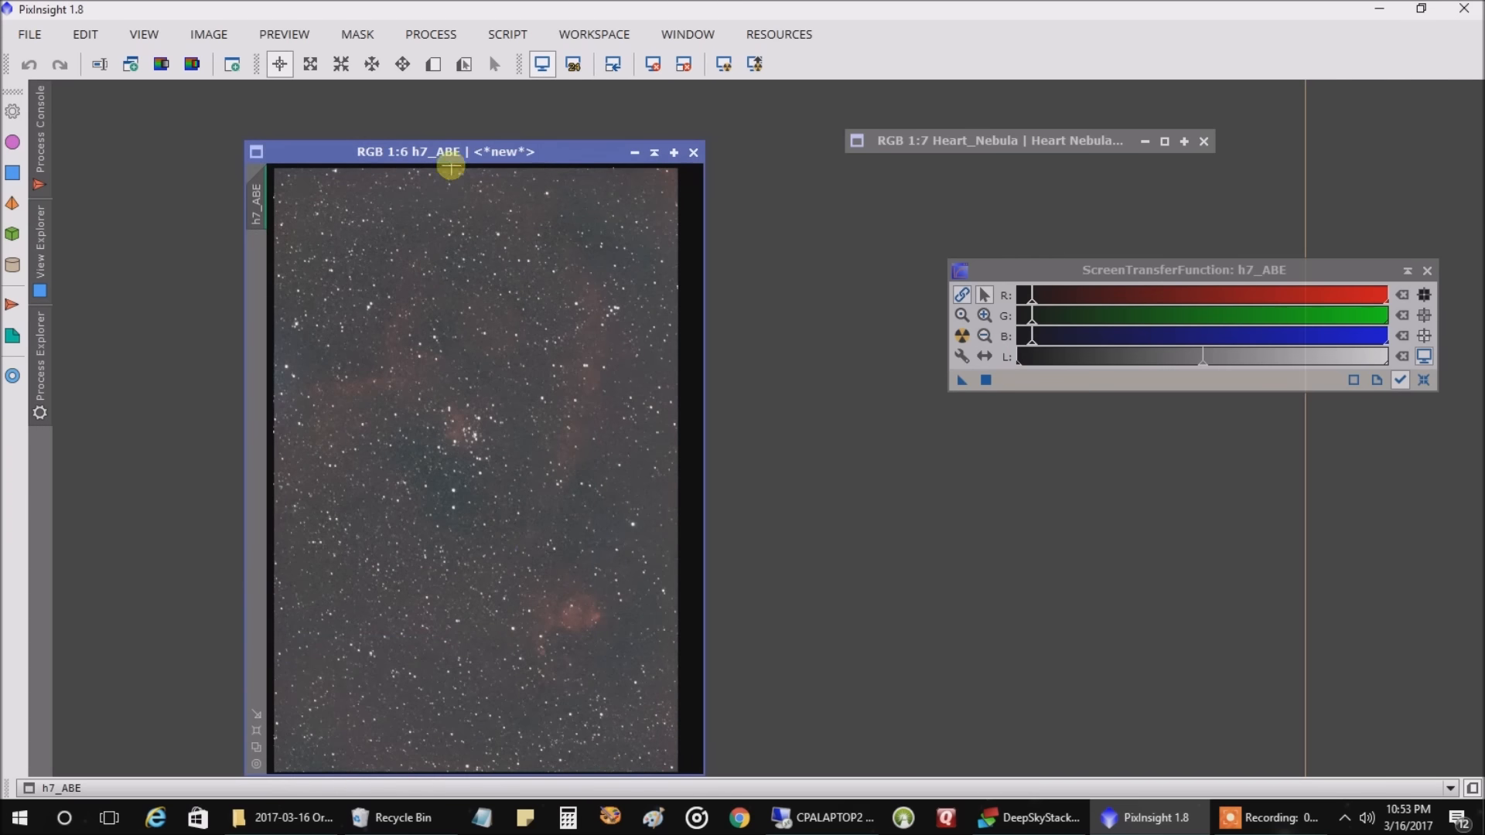
{"action": "left_click_drag", "start_coordinate": [450, 152], "coordinate": [443, 110]}
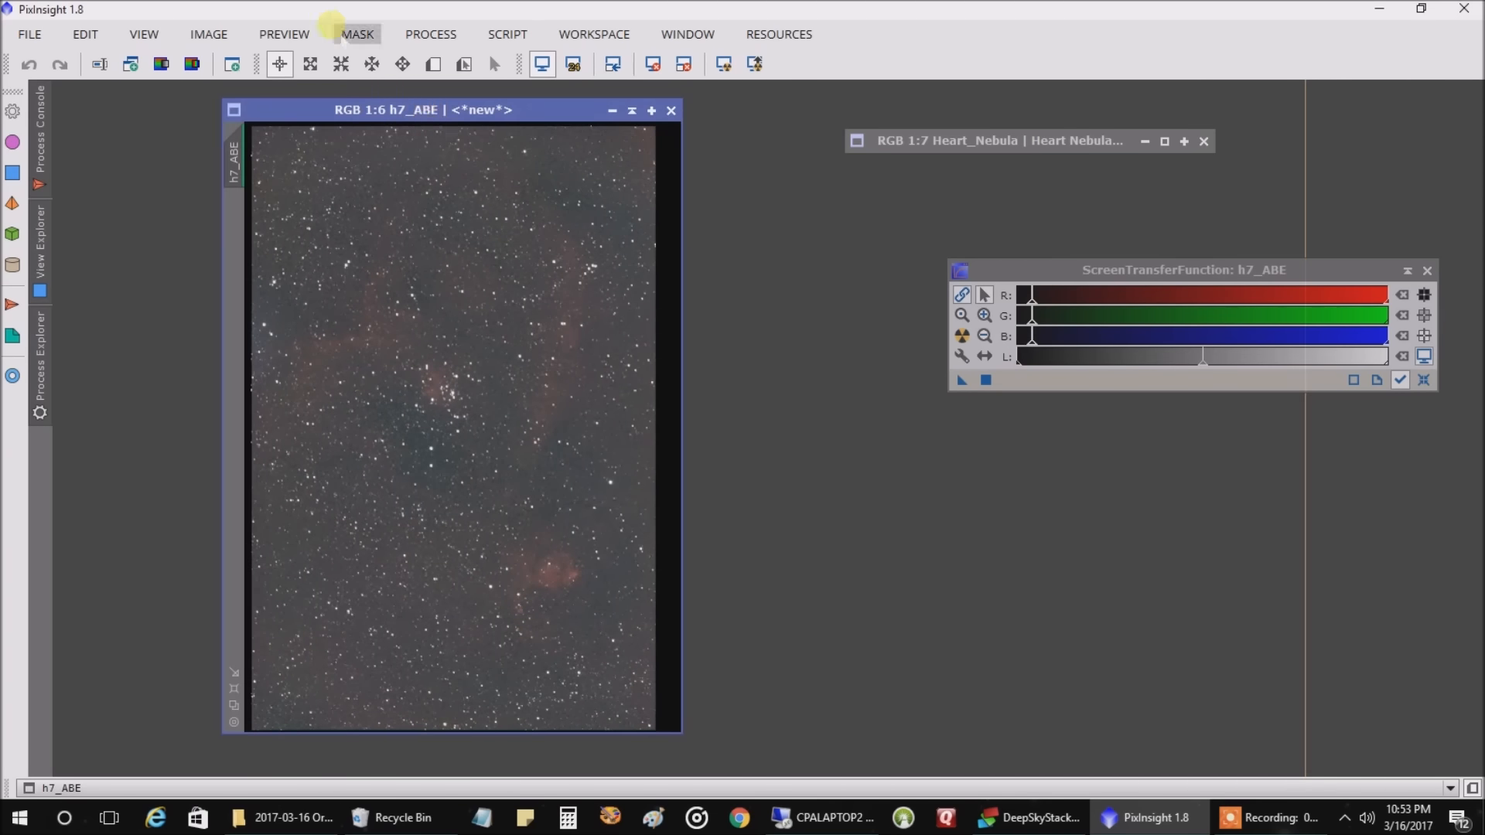
{"action": "left_click", "coordinate": [207, 34]}
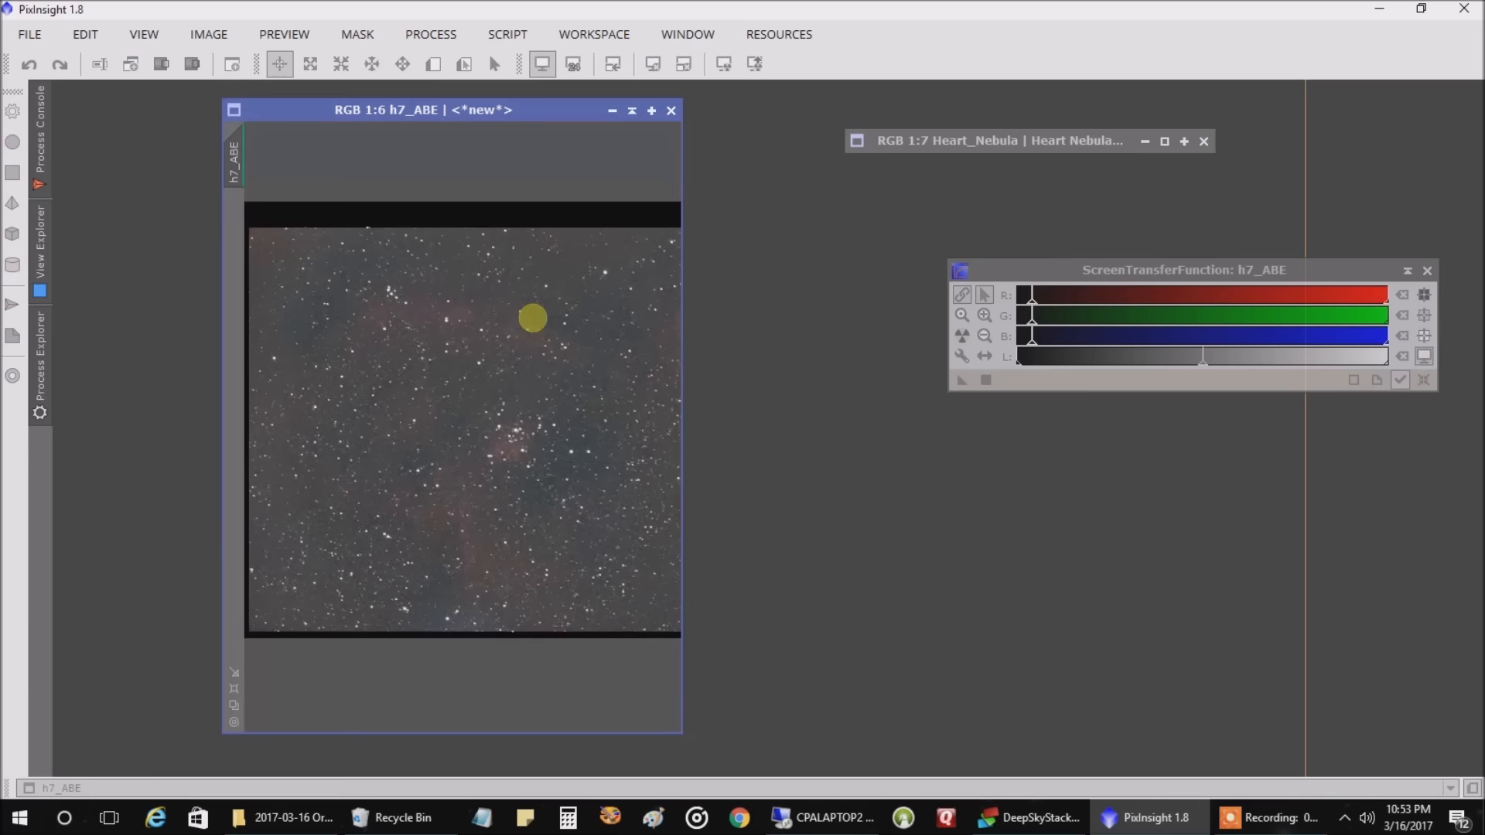
{"action": "left_click", "coordinate": [209, 34]}
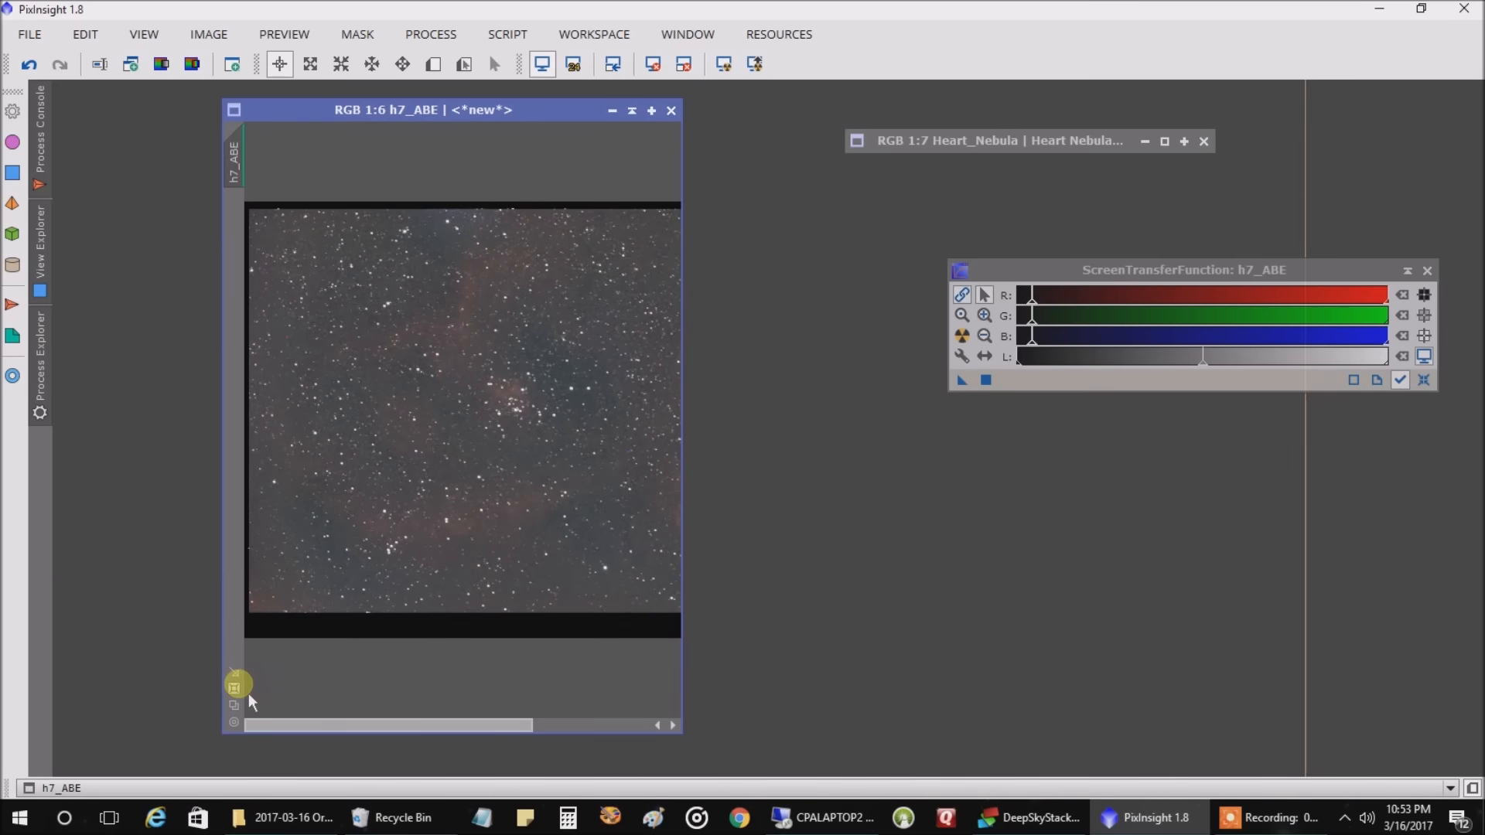
{"action": "left_click", "coordinate": [651, 109]}
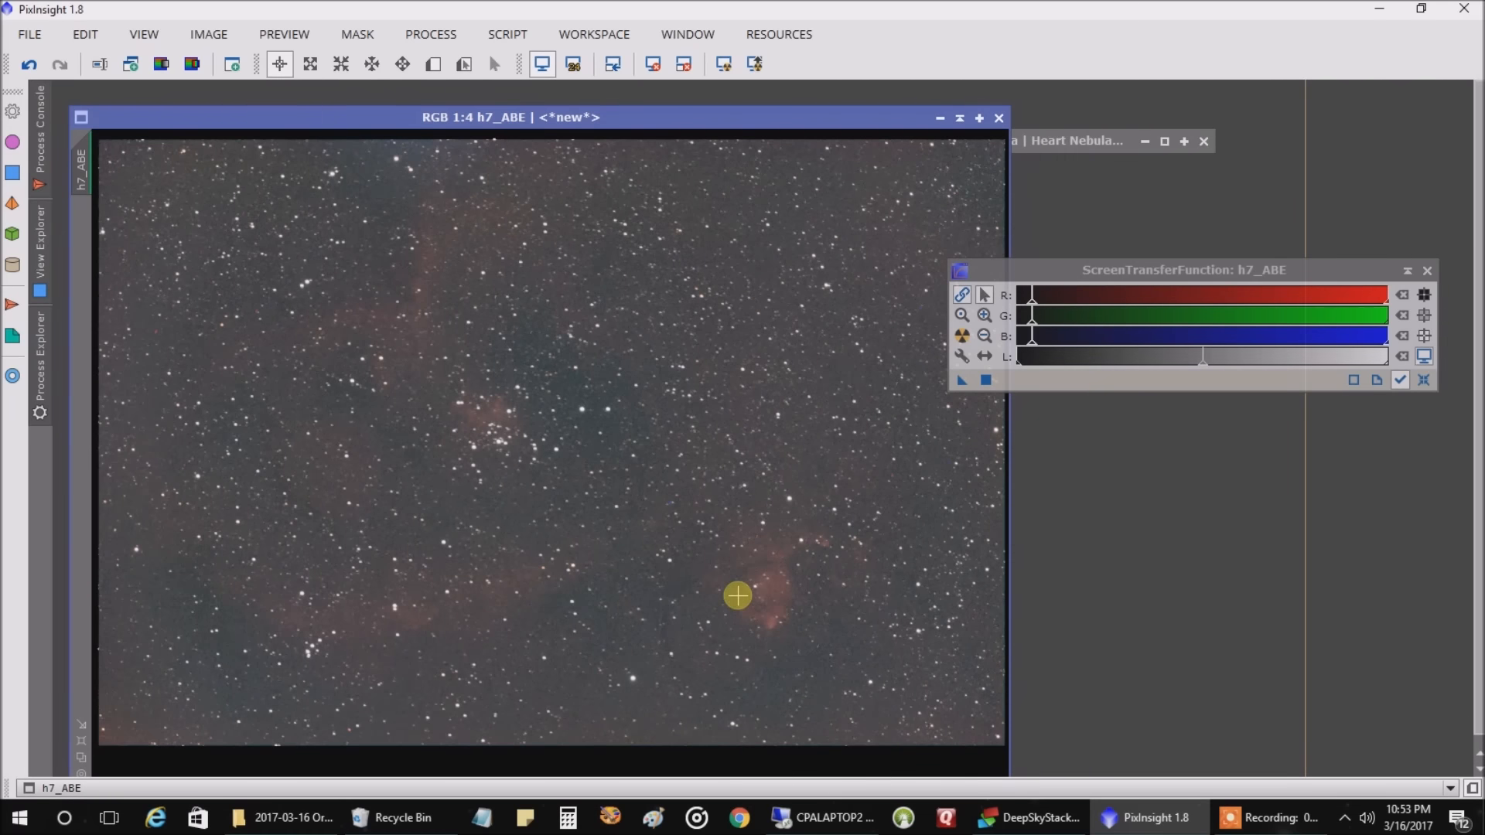
{"action": "mouse_move", "coordinate": [344, 605]}
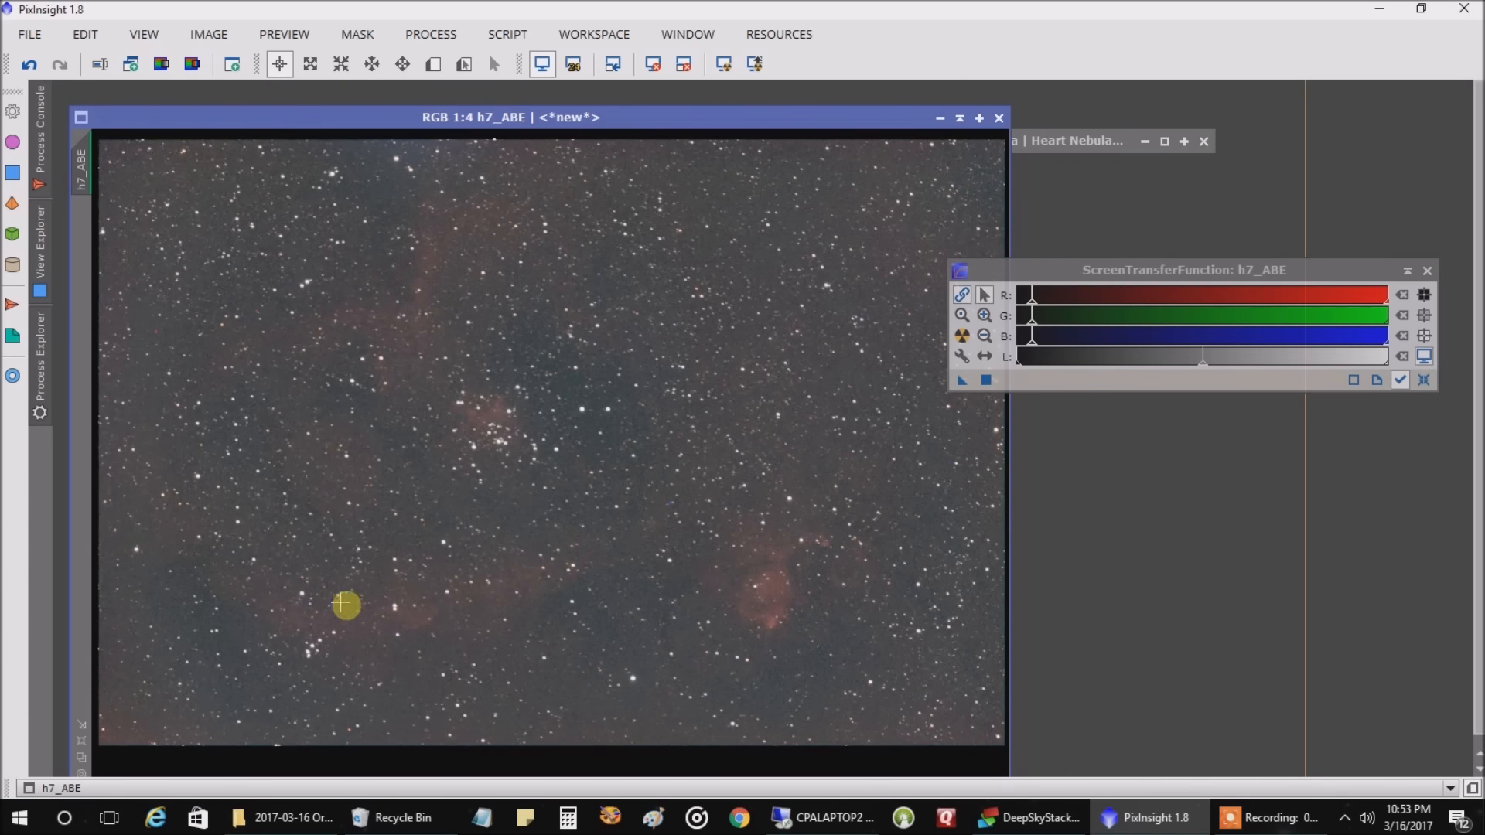
{"action": "mouse_move", "coordinate": [459, 400]}
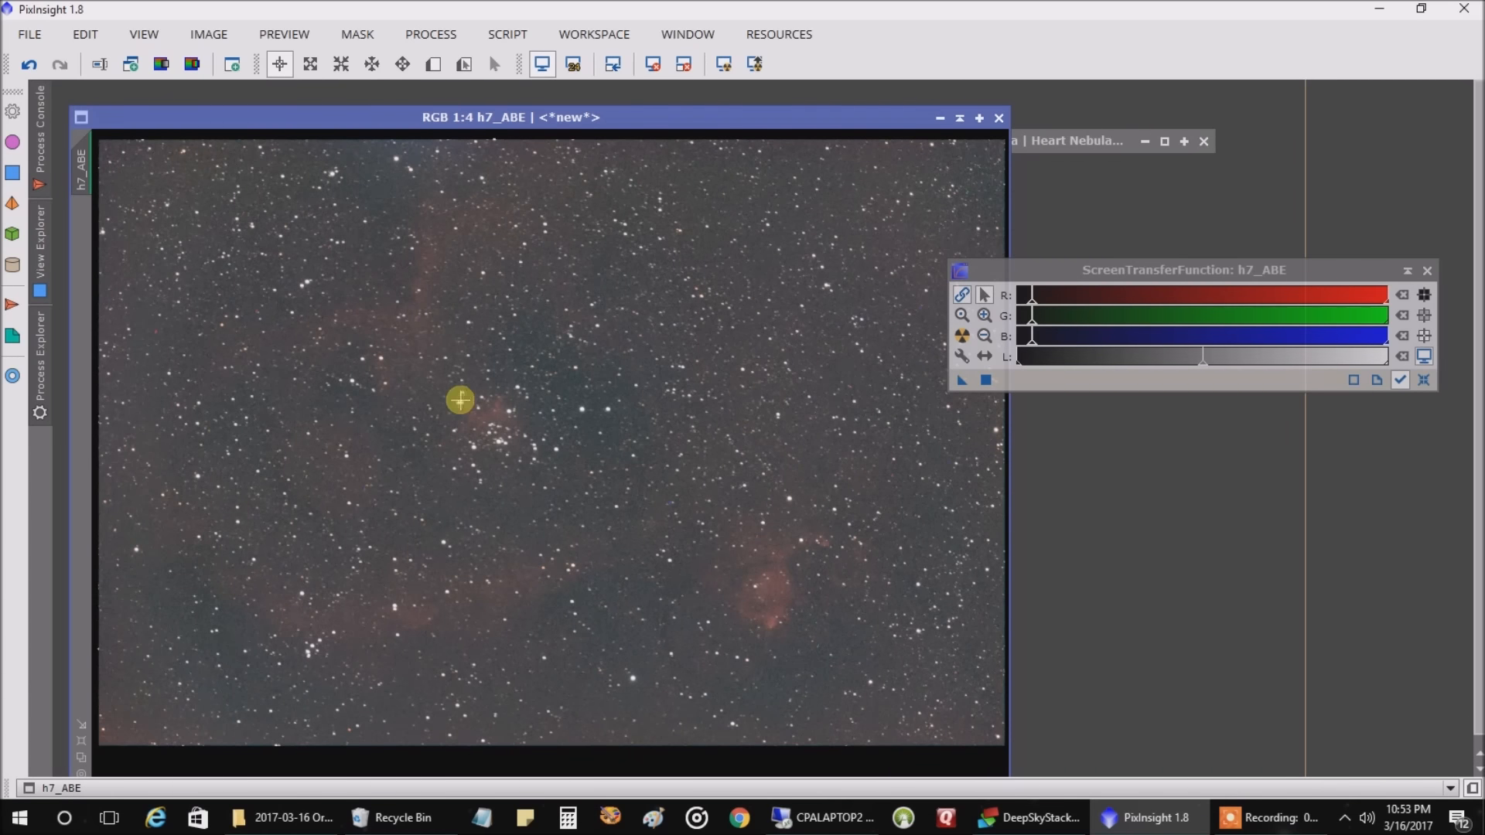
{"action": "mouse_move", "coordinate": [613, 265]}
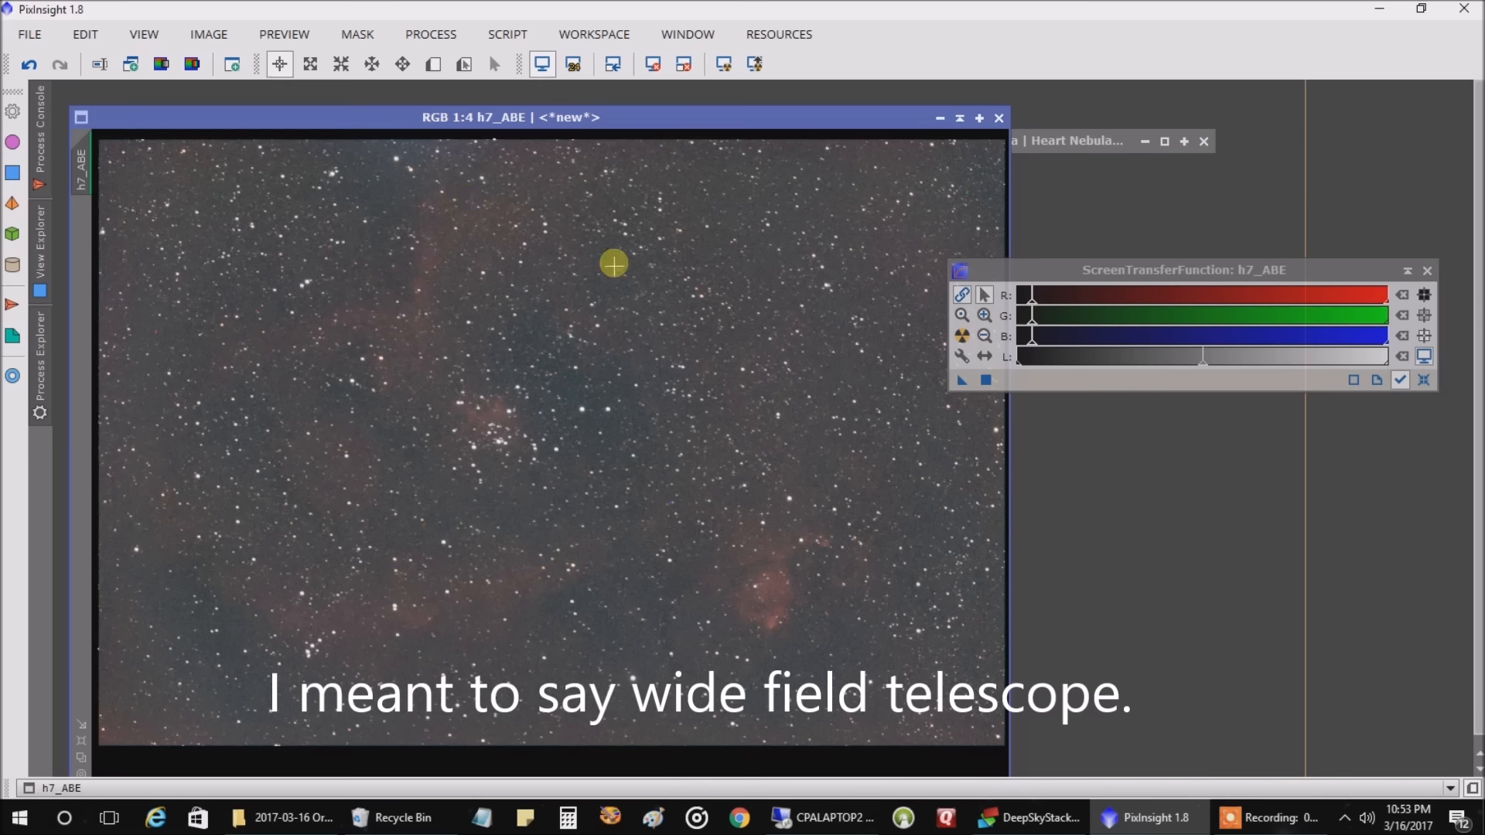
{"action": "mouse_move", "coordinate": [446, 635]}
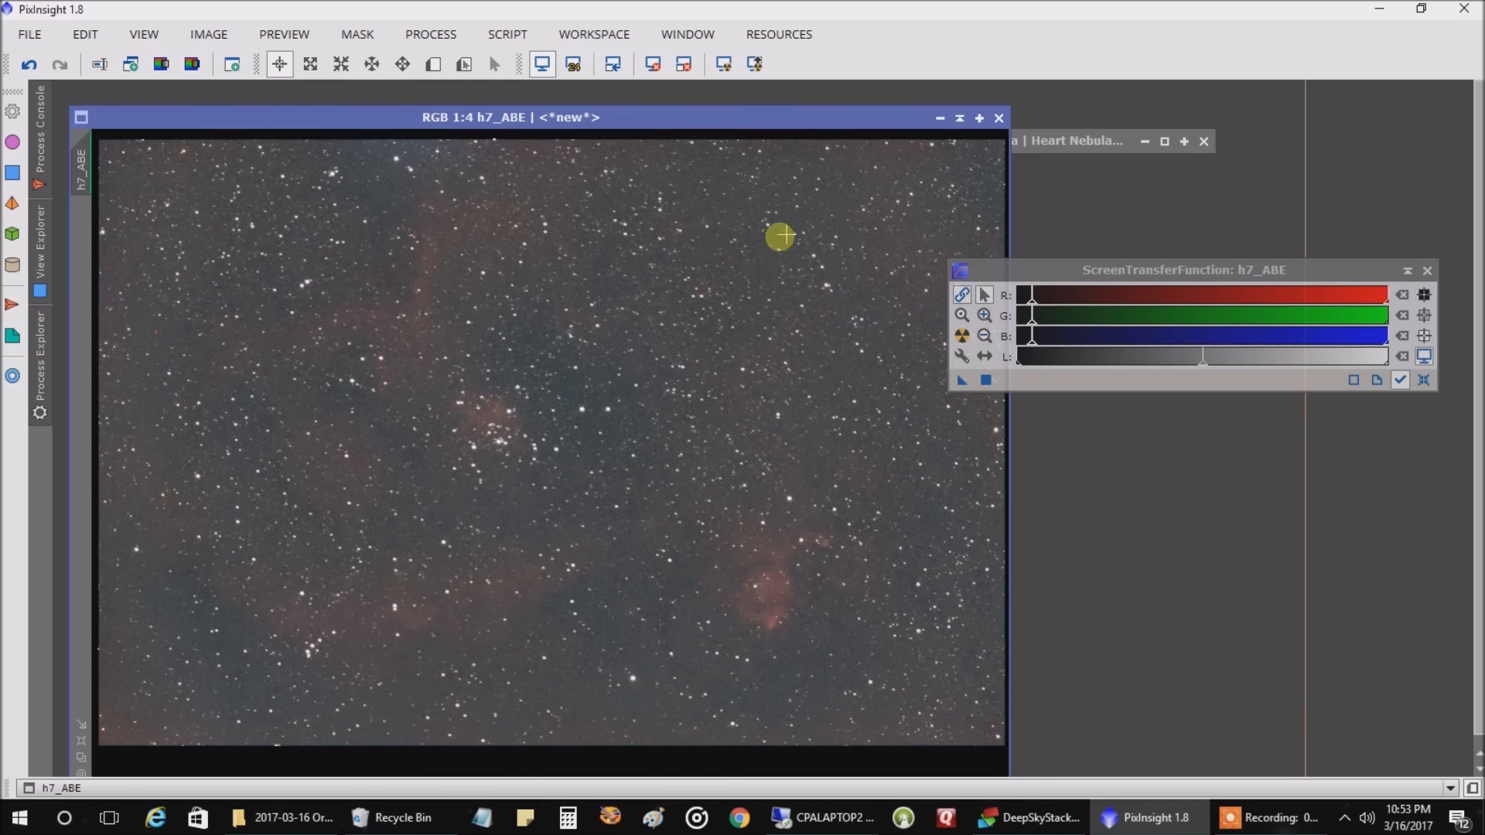
{"action": "mouse_move", "coordinate": [786, 205]}
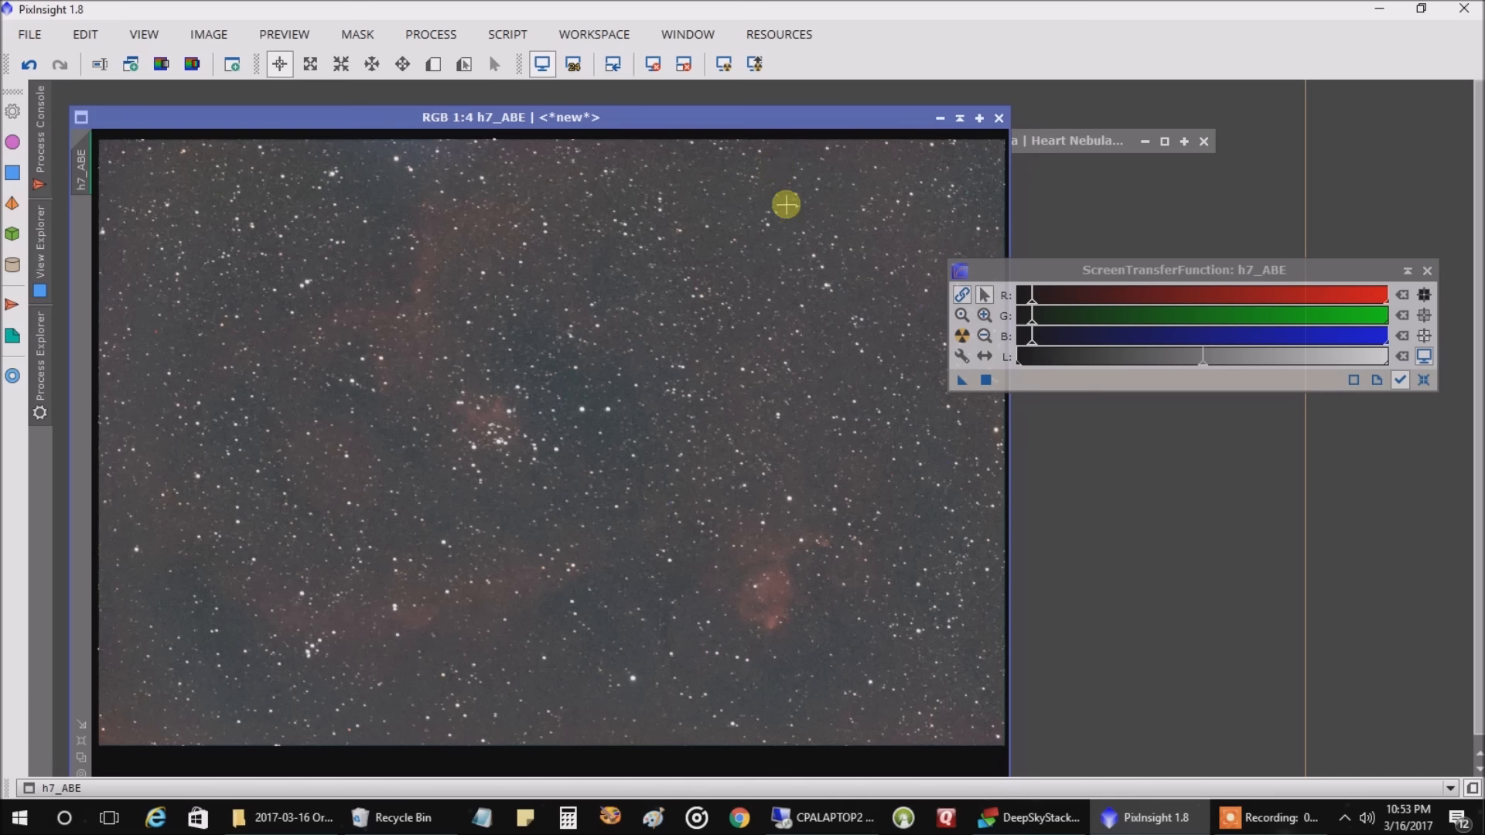
{"action": "mouse_move", "coordinate": [1449, 283]}
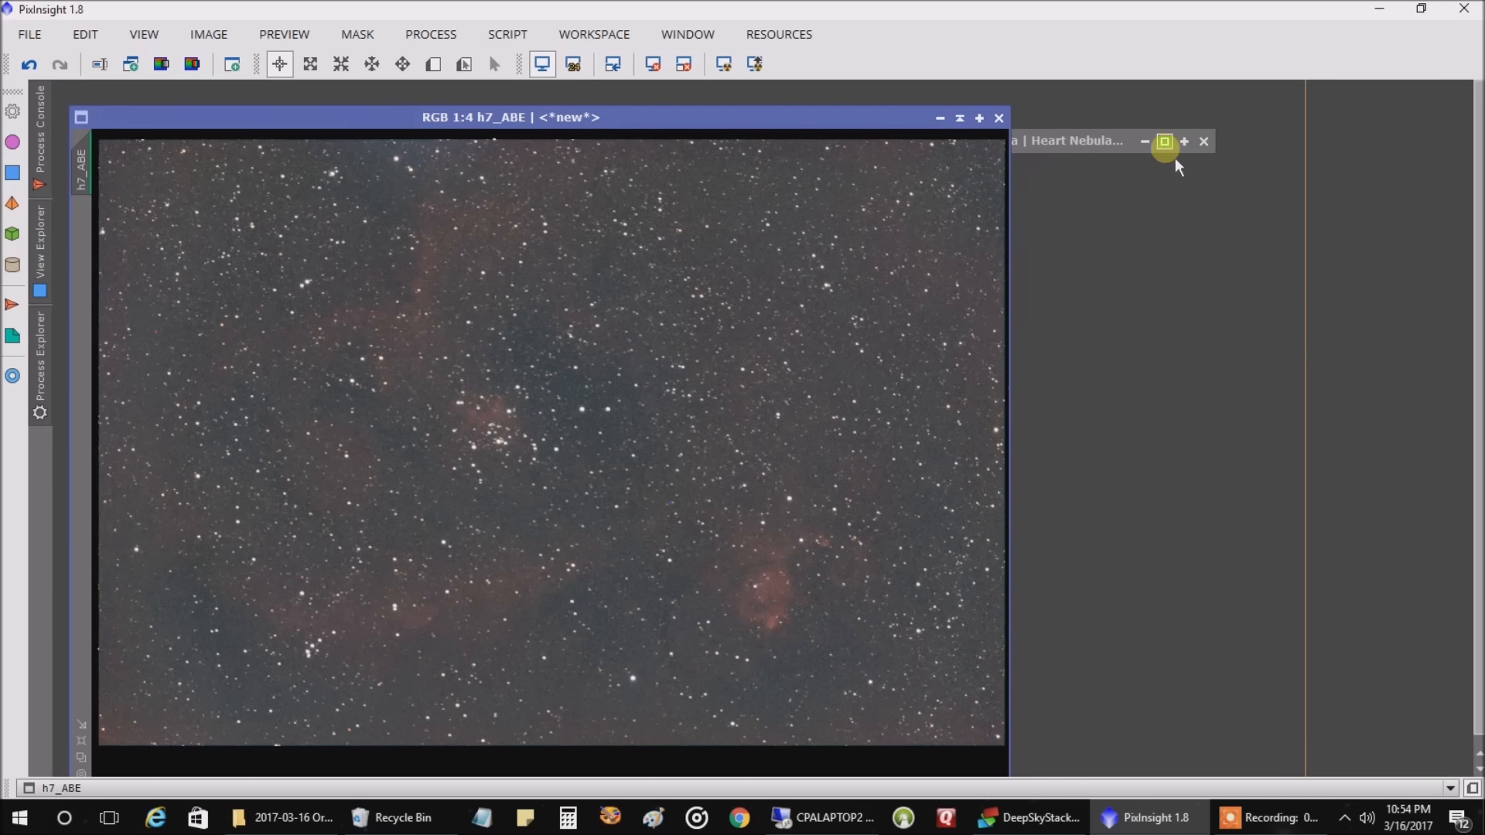
{"action": "left_click", "coordinate": [1164, 141]}
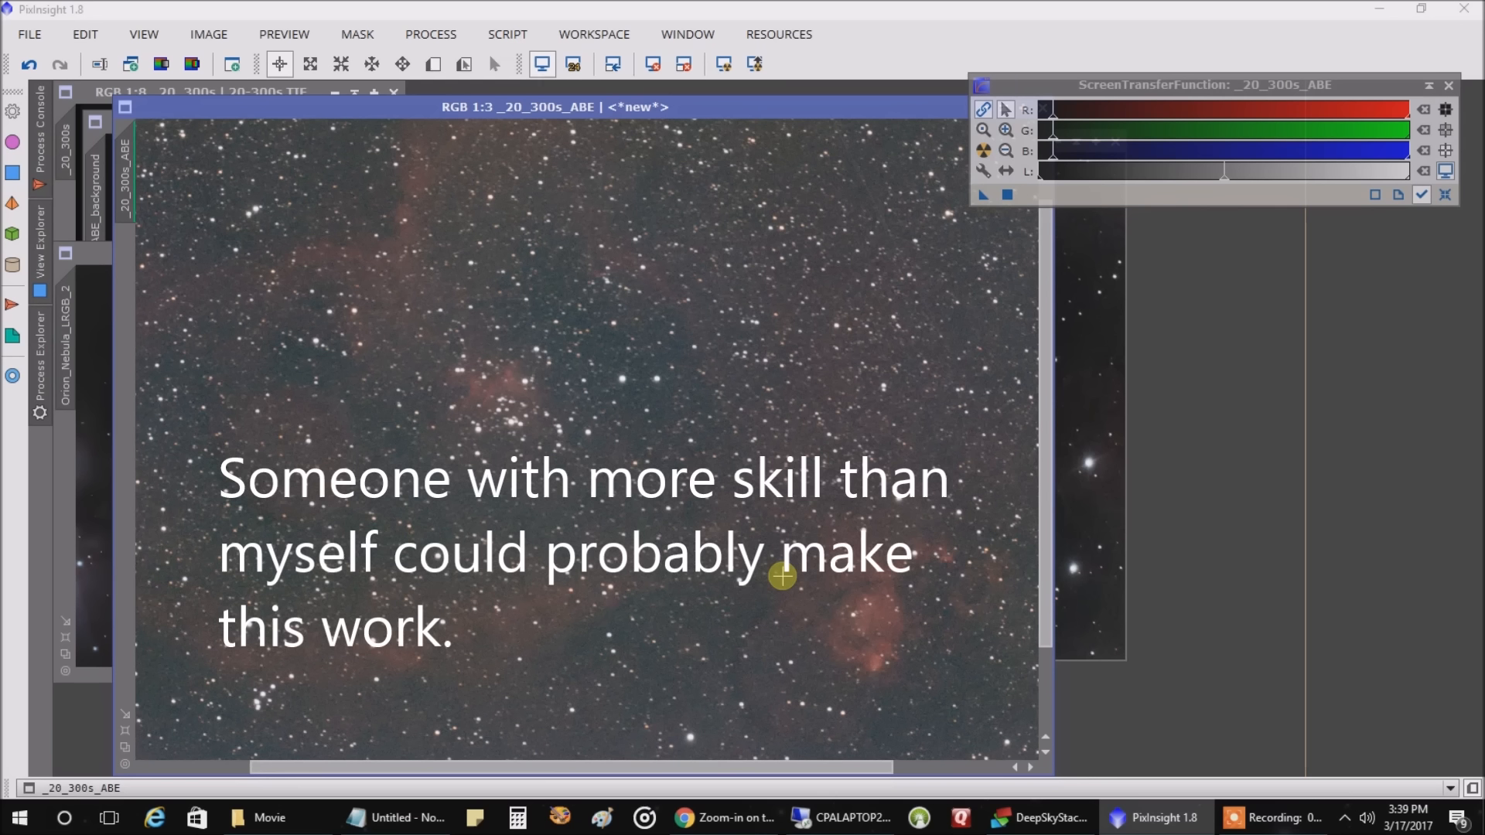
{"action": "mouse_move", "coordinate": [472, 279]}
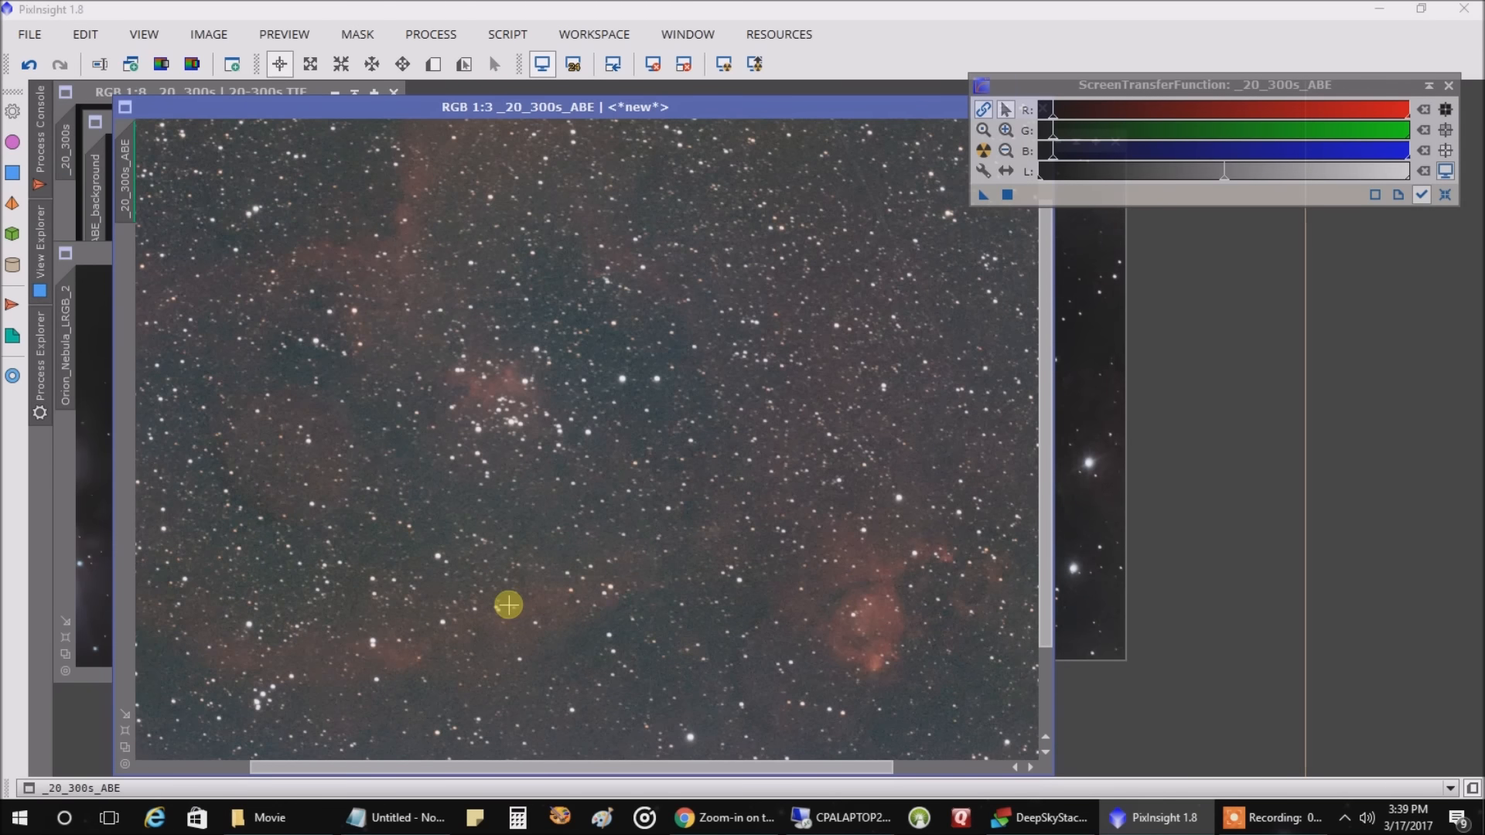
{"action": "mouse_move", "coordinate": [843, 565]}
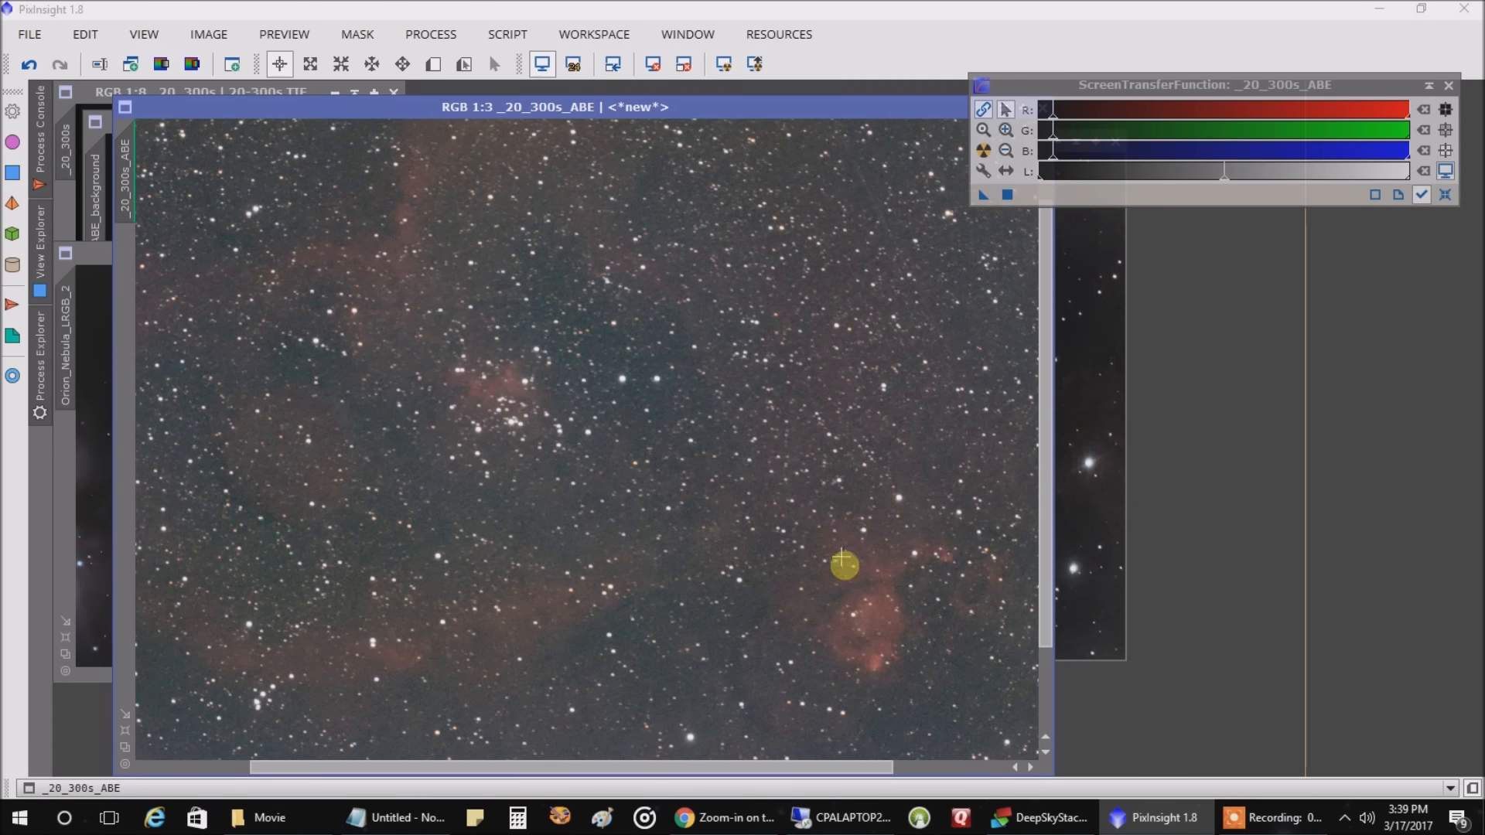
{"action": "mouse_move", "coordinate": [706, 246]}
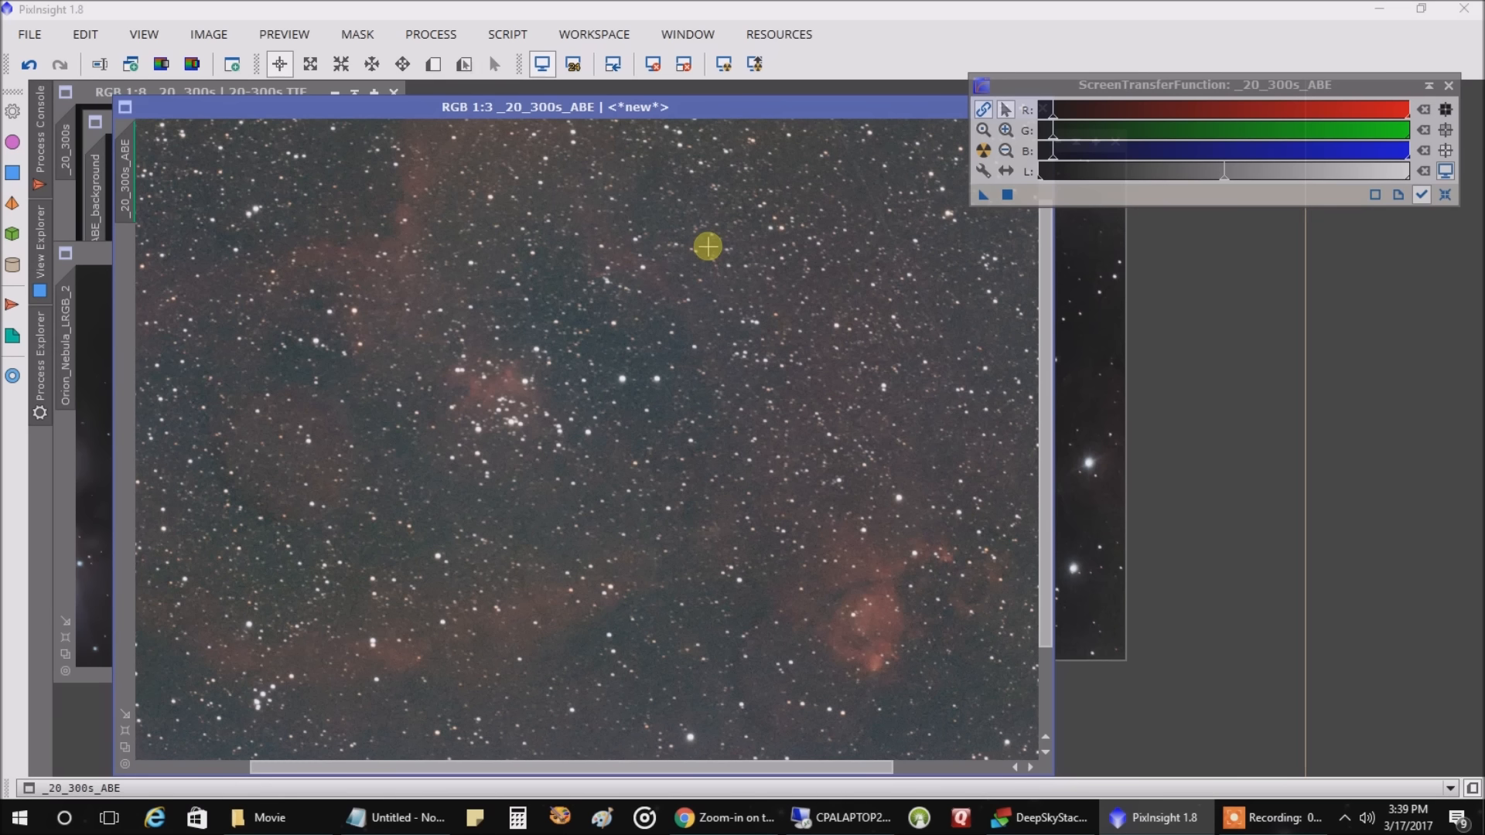